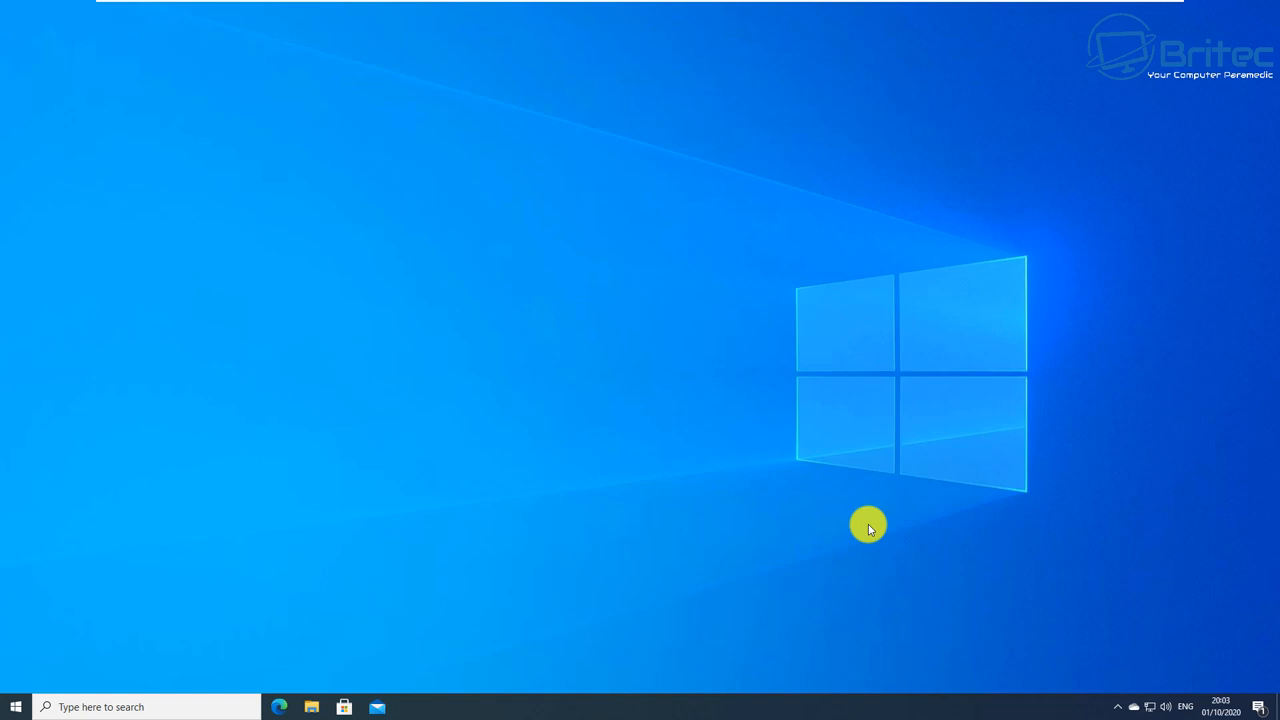
mouse_move(16, 708)
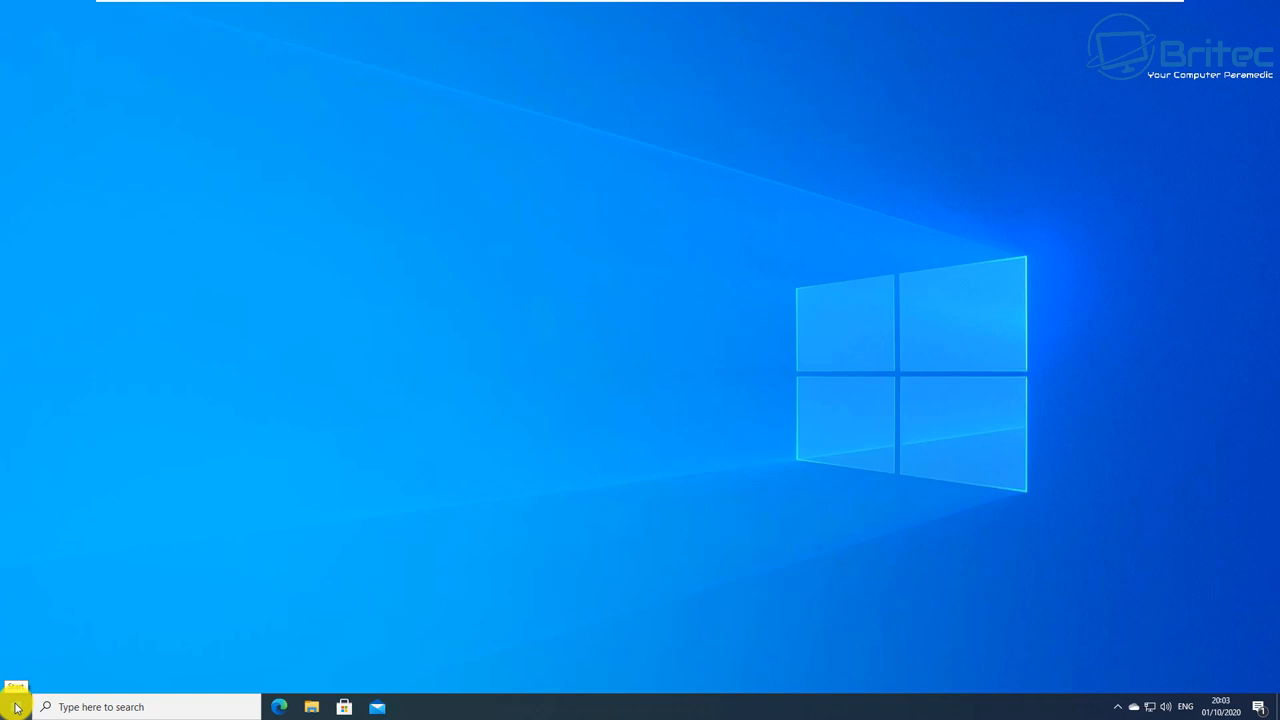
mouse_move(524, 568)
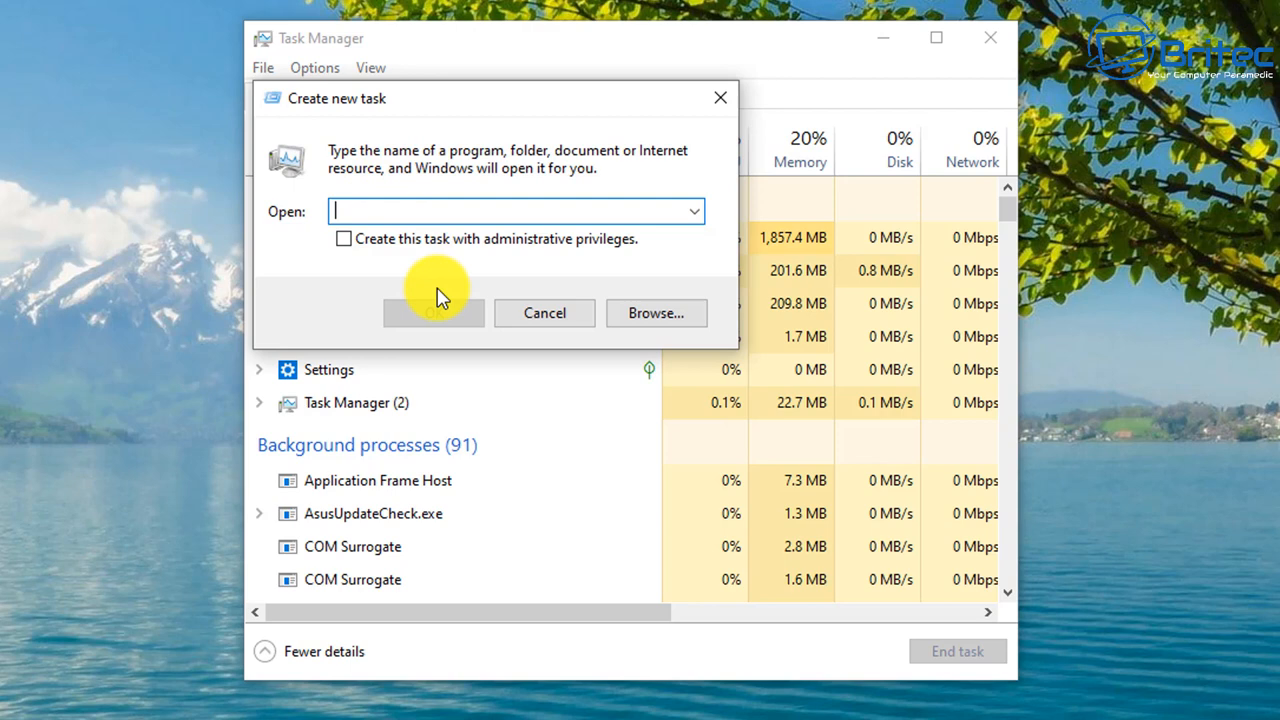
Step: Launch cmd from Task Manager's new-task dialog with administrative privileges
type("cmd")
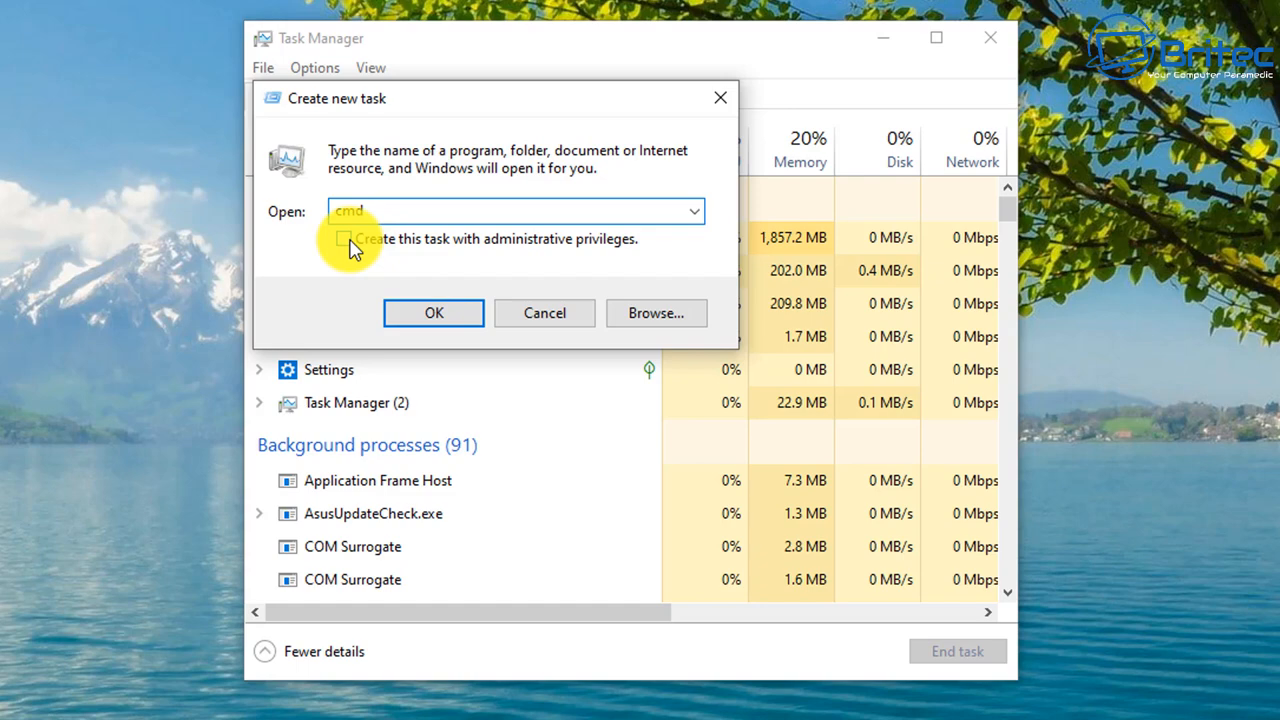
left_click(432, 312)
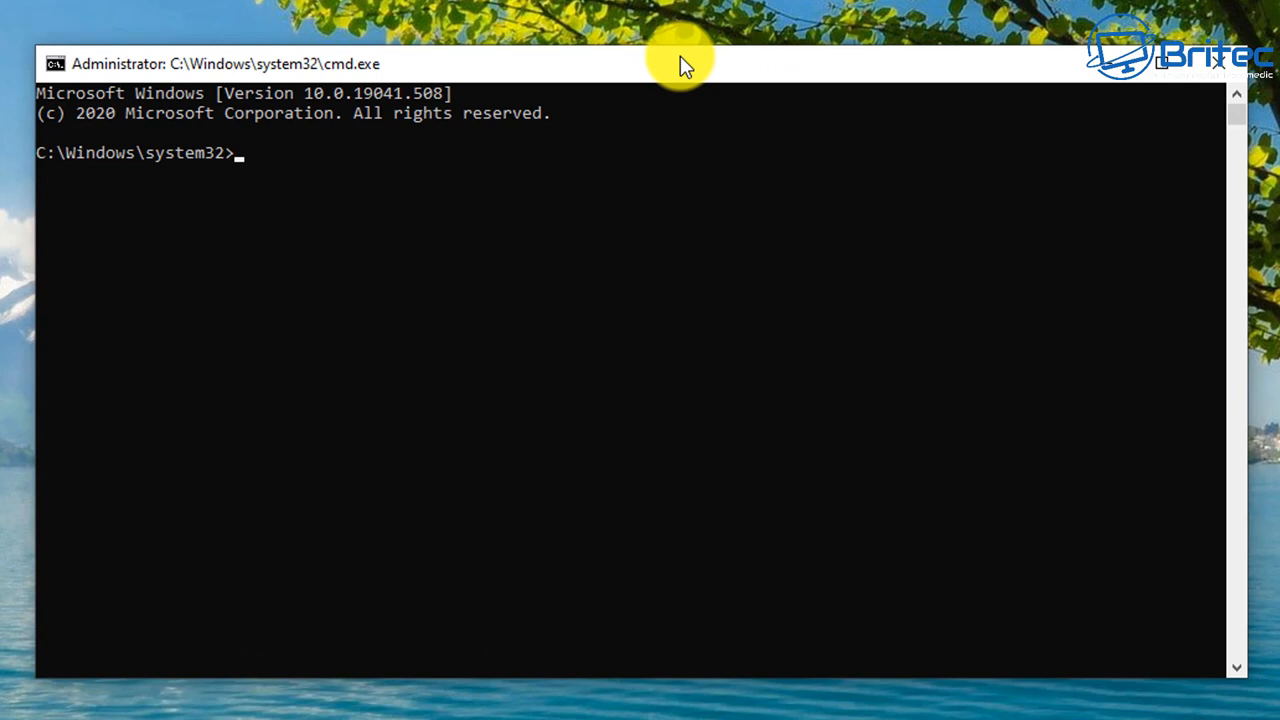
Step: Run sfc /scannow in the elevated Command Prompt and let it verify to 100%
type("sfc /")
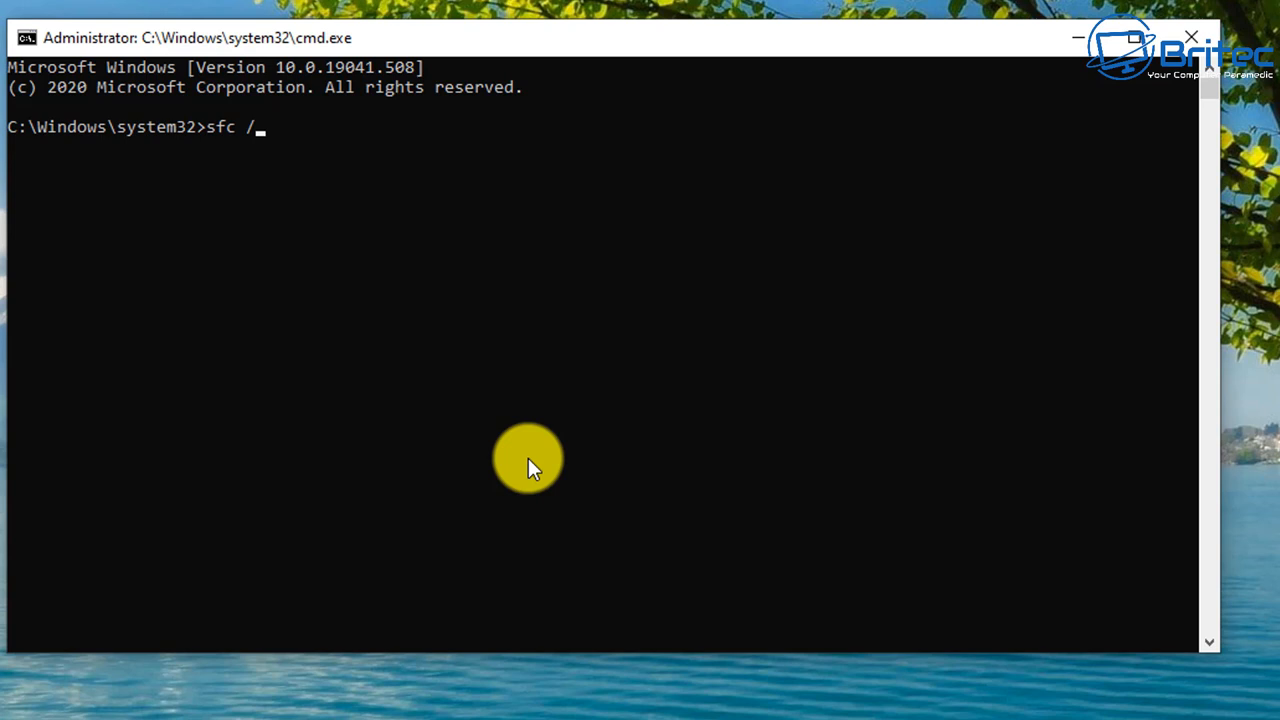
type("scannow")
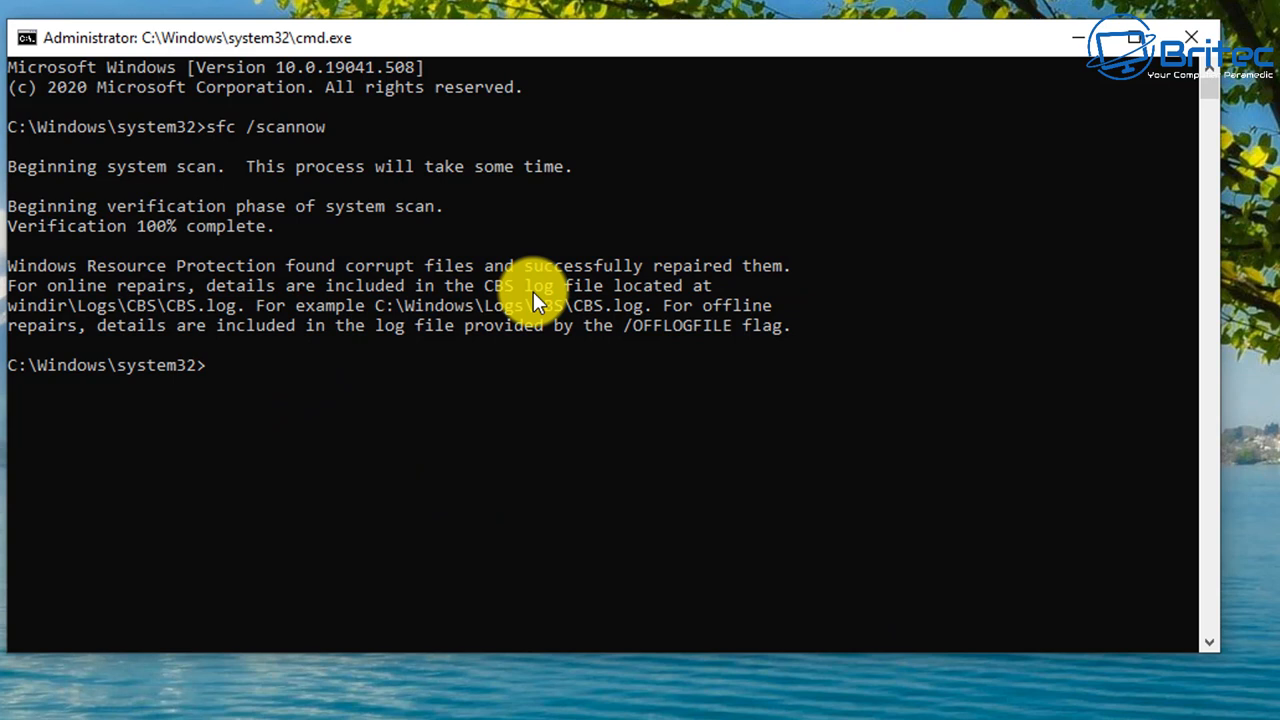
mouse_move(380, 278)
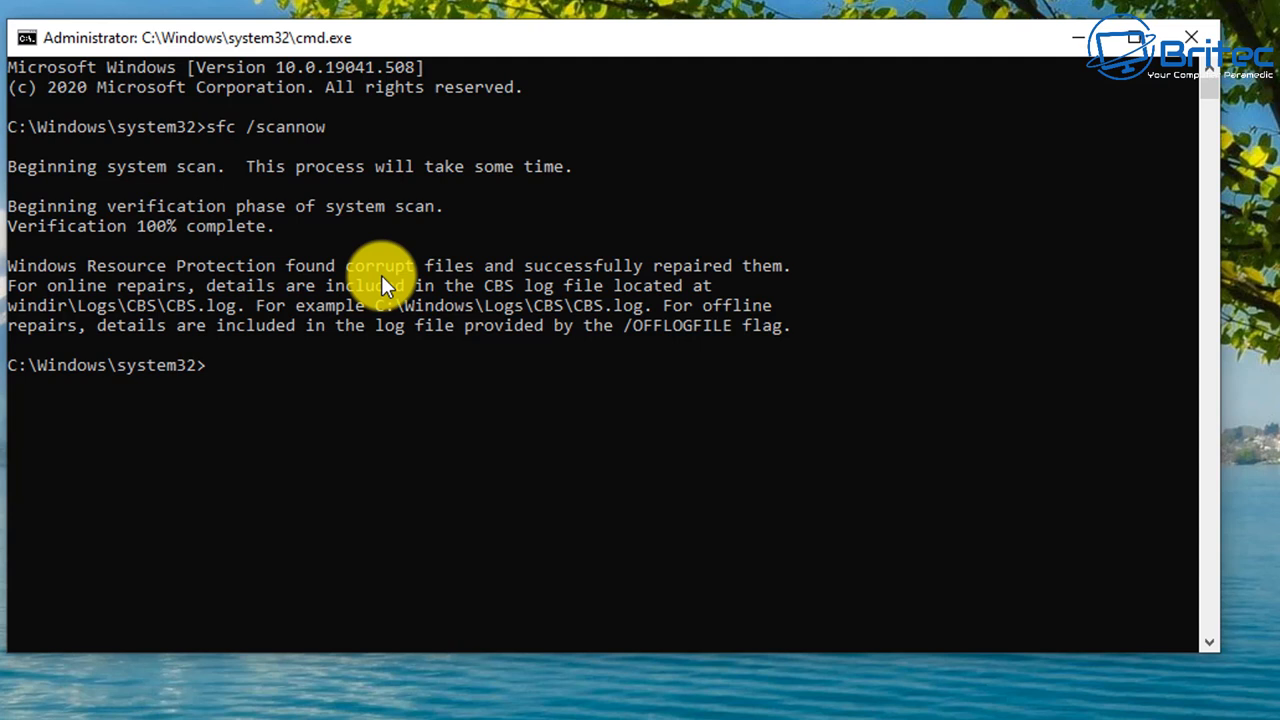
mouse_move(536, 310)
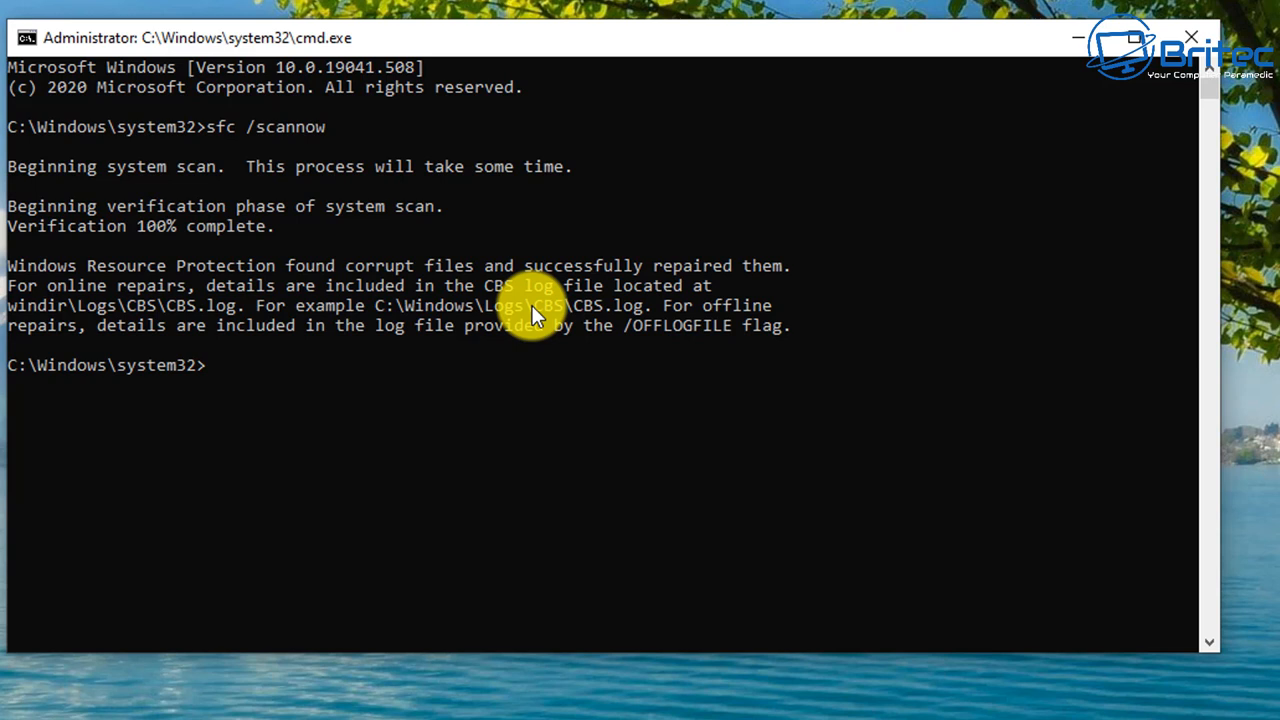
left_click(288, 520)
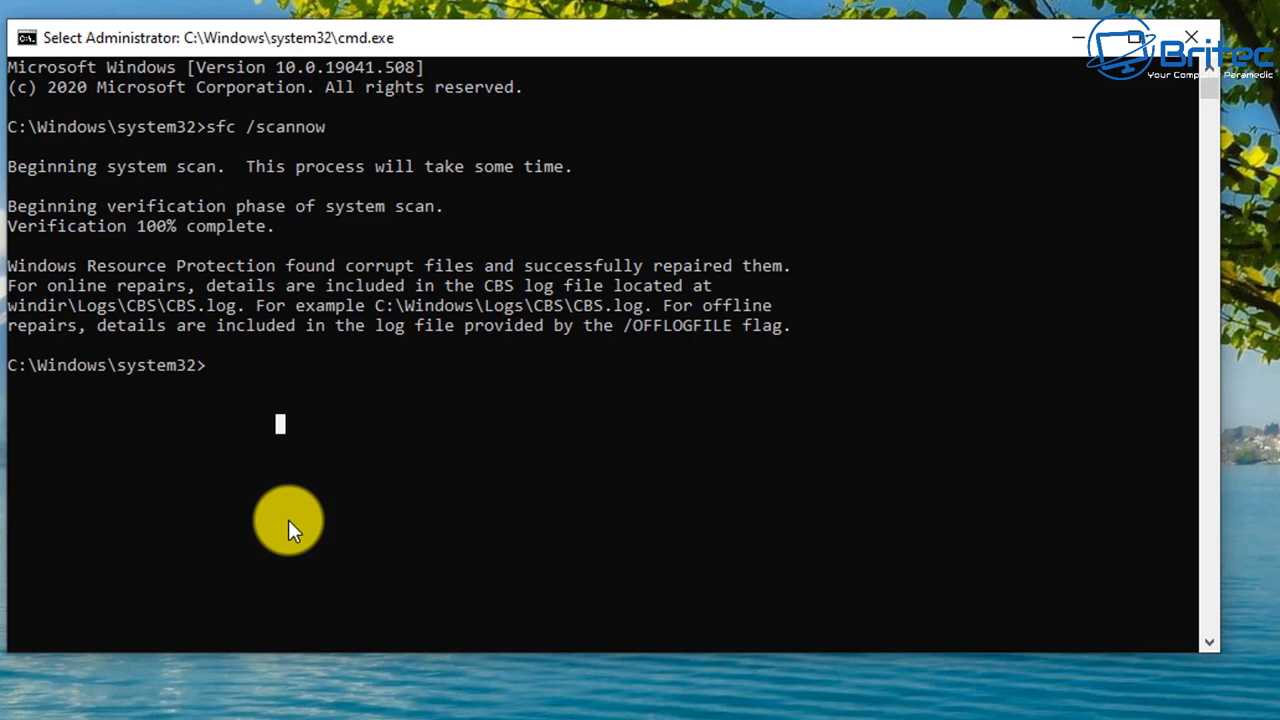
Step: Run dism /online /cleanup-image /checkhealth to check the component store
type("dism /onl")
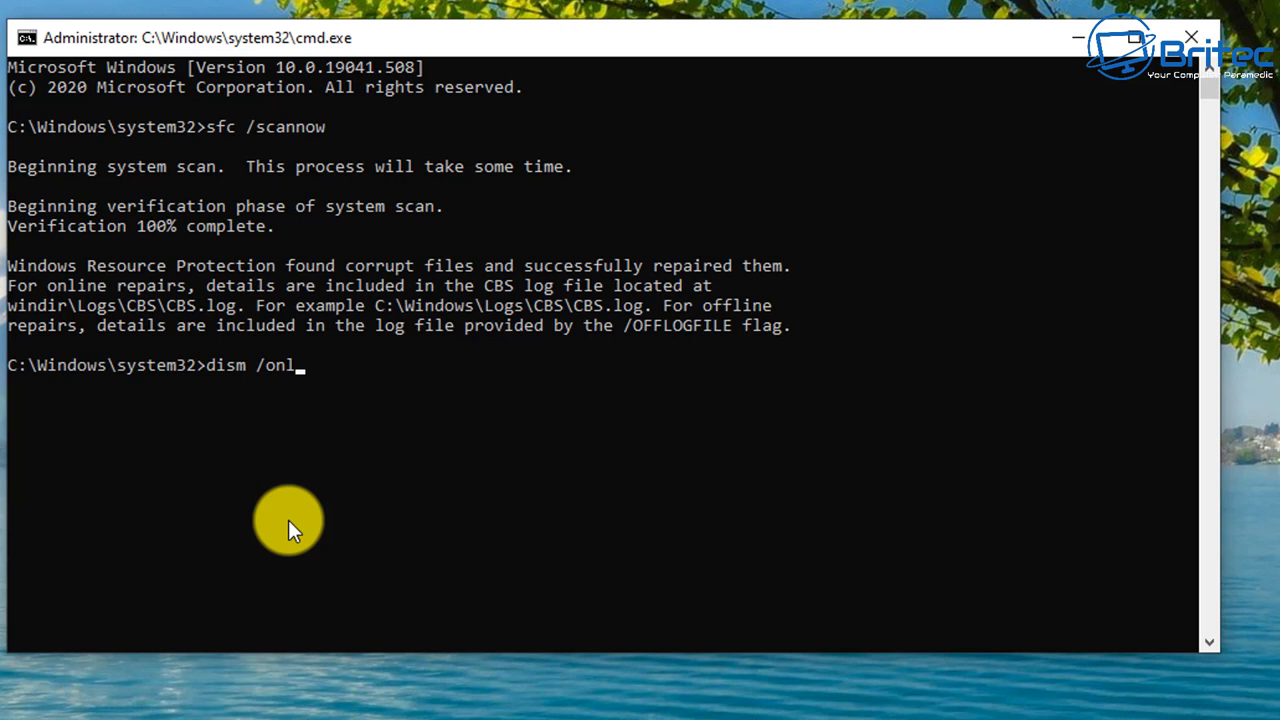
type("ine /cleanup-image /c")
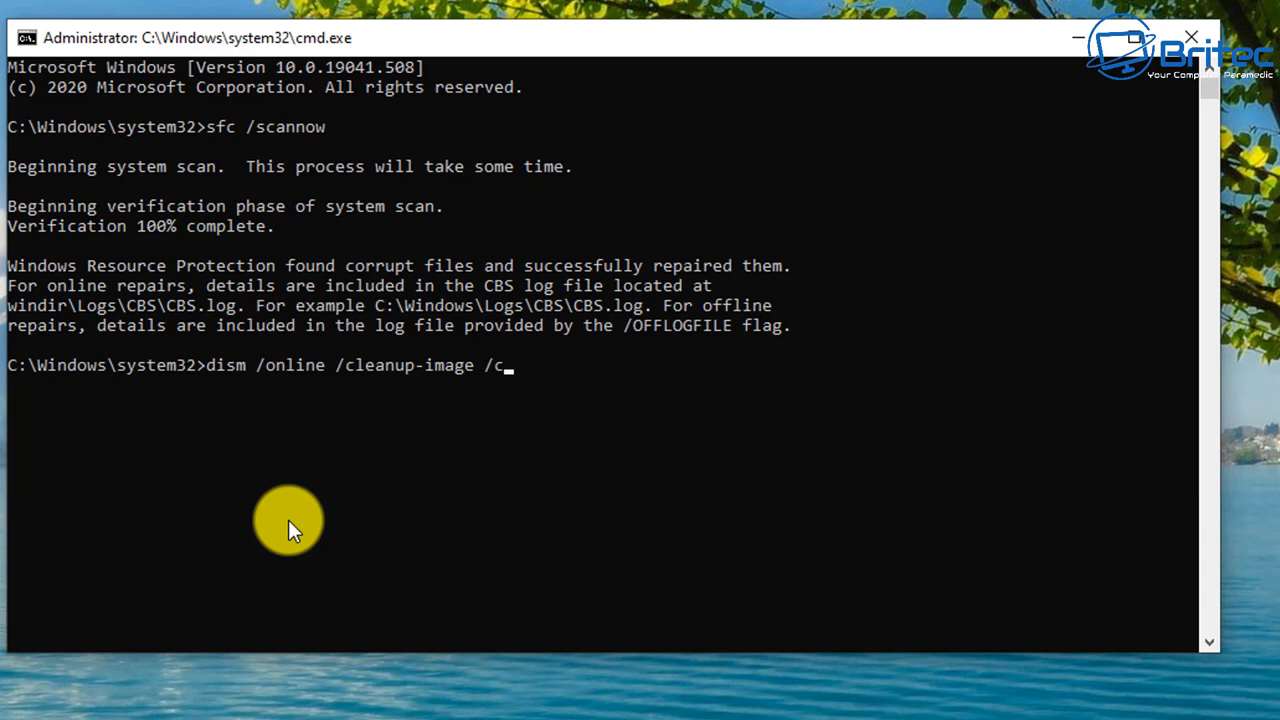
key("Return")
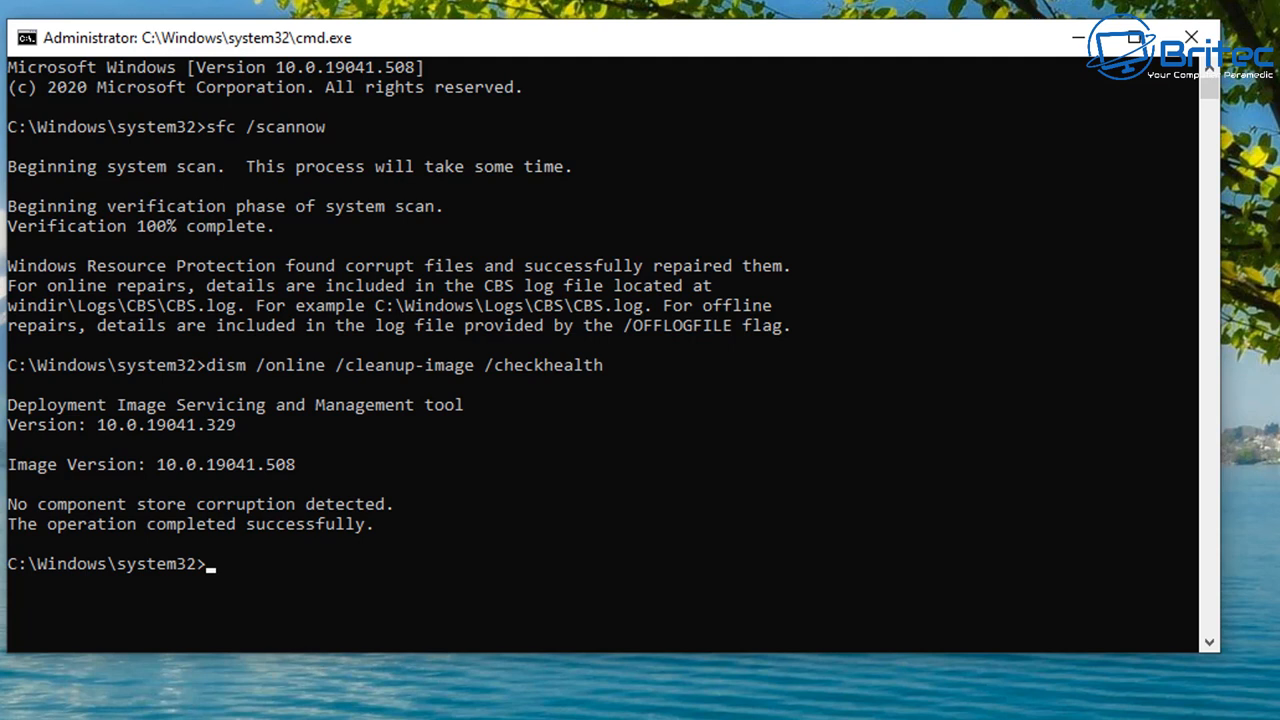
Step: Enter dism /online /cleanup-image /restorehealth to begin the repair
type("dism /online /cleanup-image /rest")
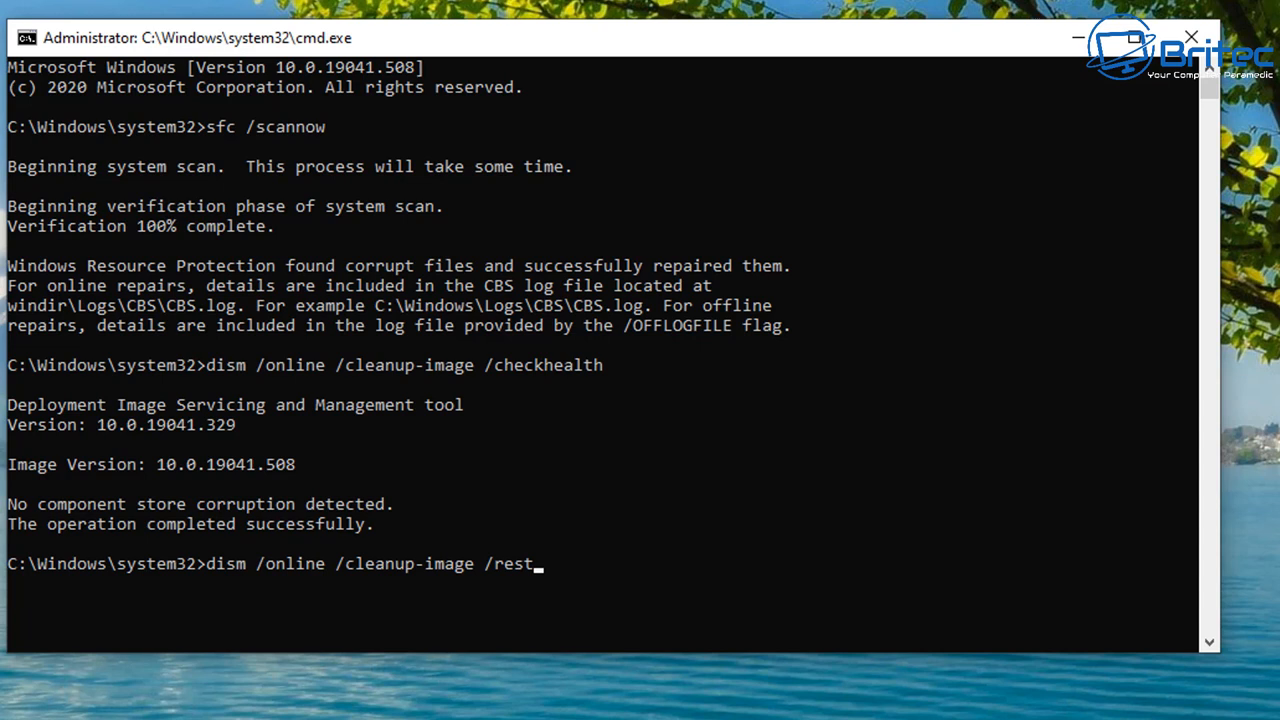
type("orehealth")
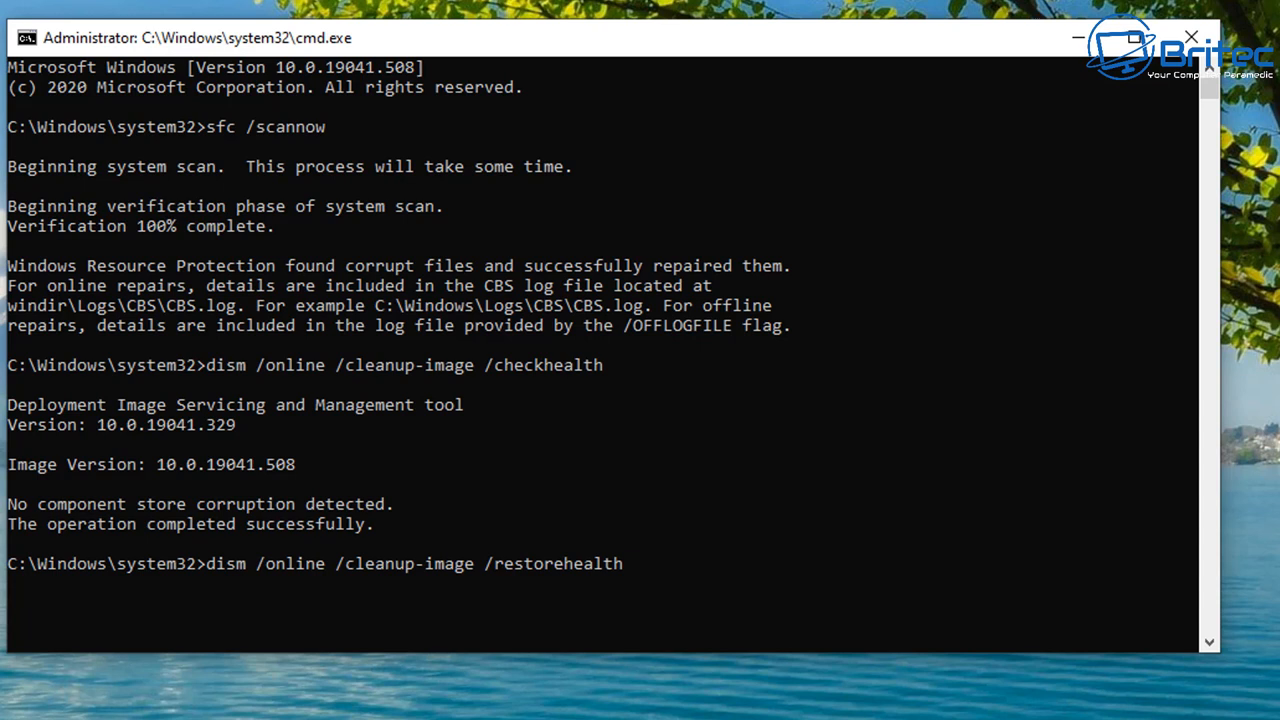
mouse_move(1270, 104)
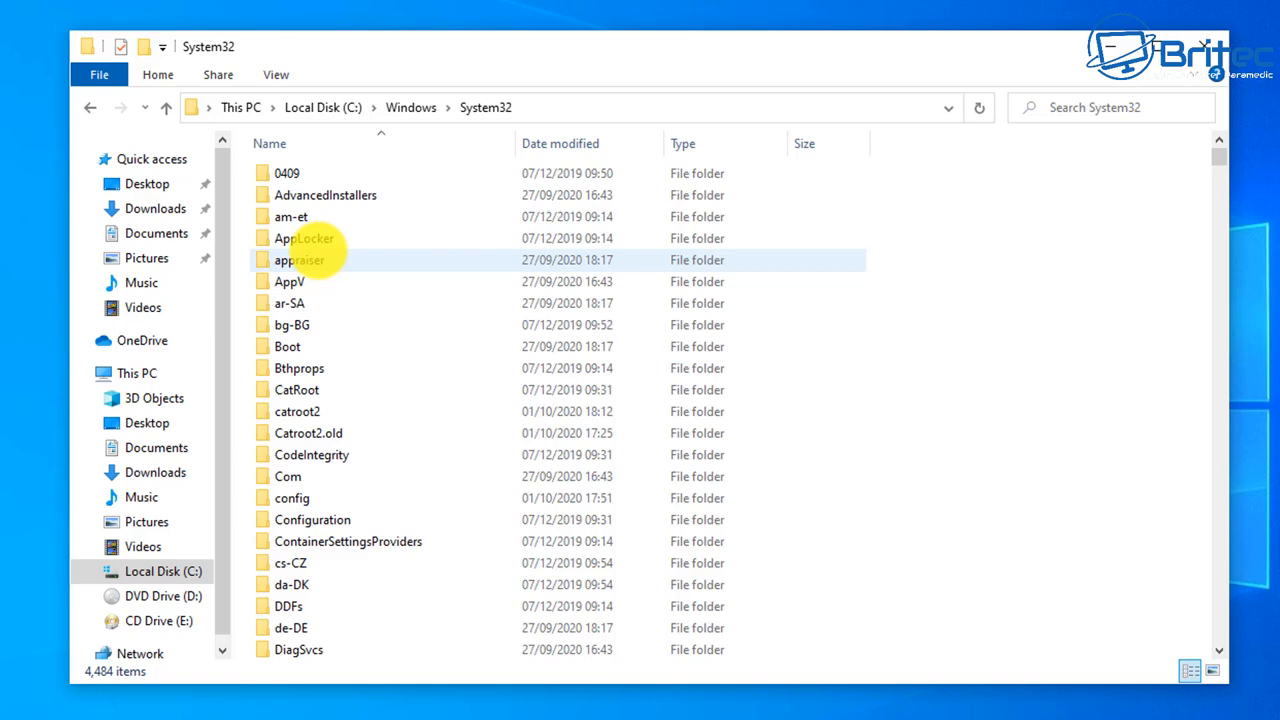
Step: Launch powershell.exe from C:\Windows\System32\WindowsPowerShell\v1.0, allowing the UAC prompt
scroll("down", 3)
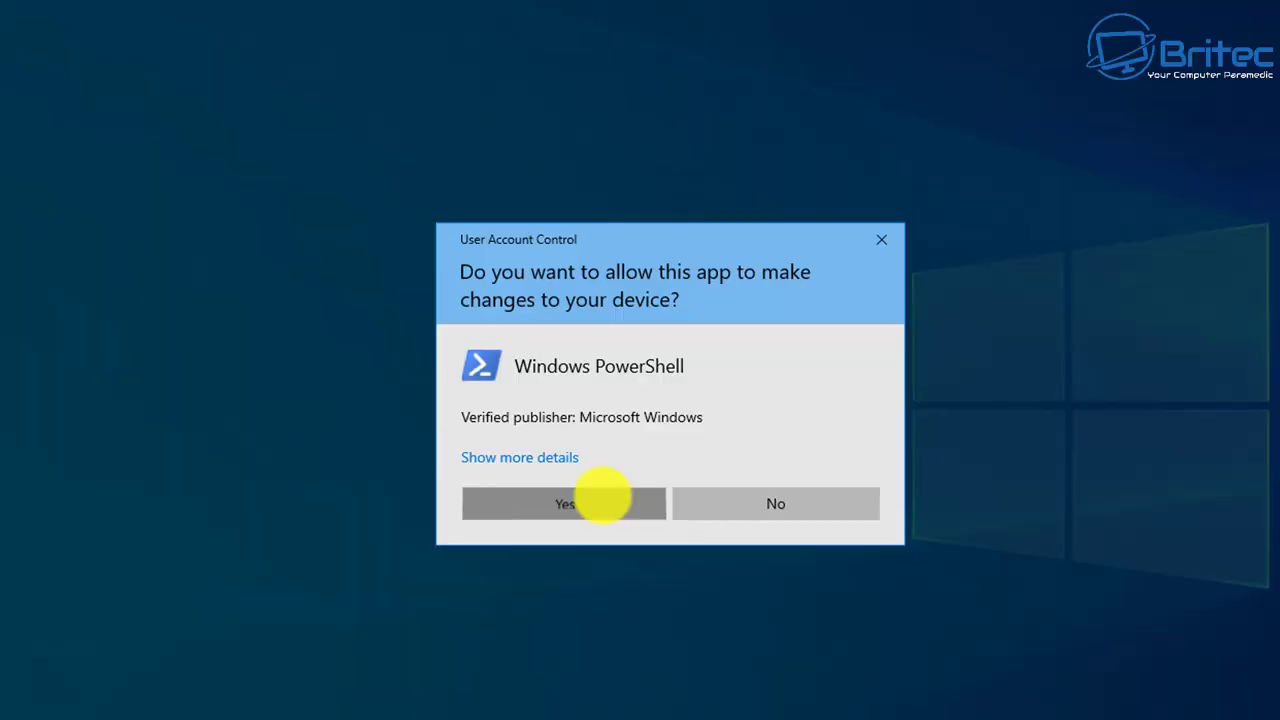
left_click(564, 504)
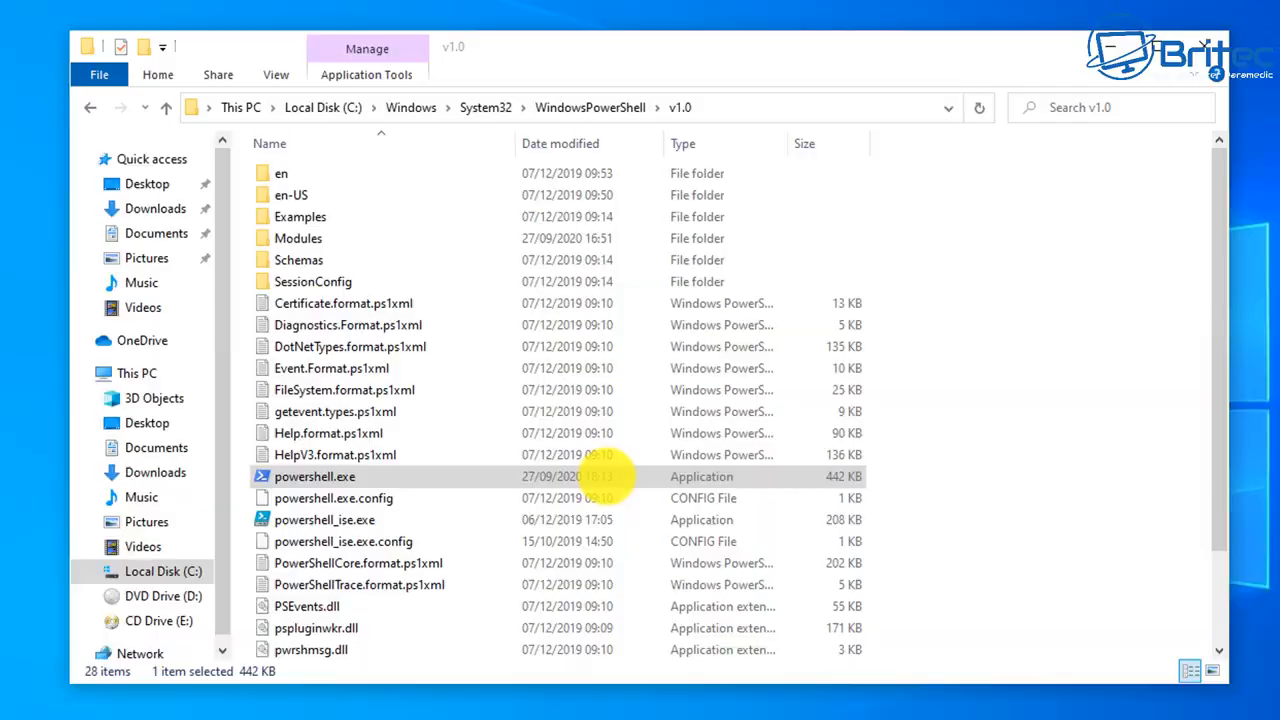
double_click(316, 476)
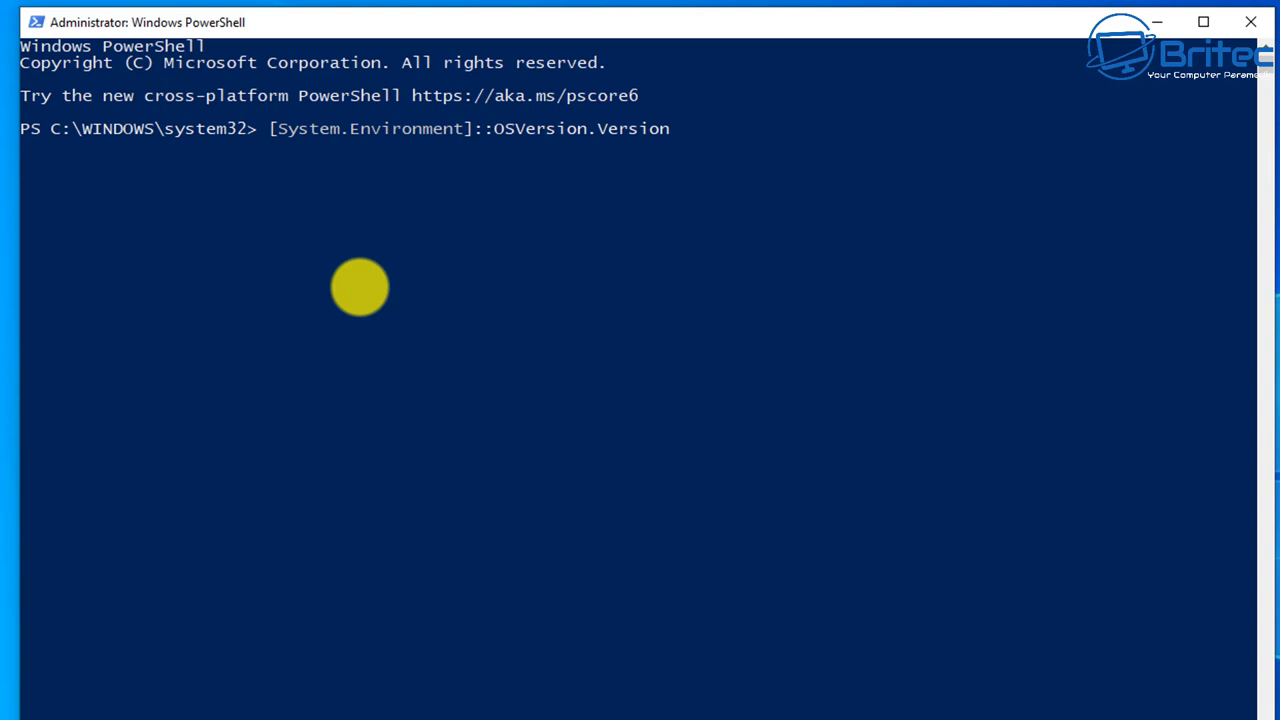
Step: Run the OSVersion query showing build 19042 and close the About Windows box
key("Return")
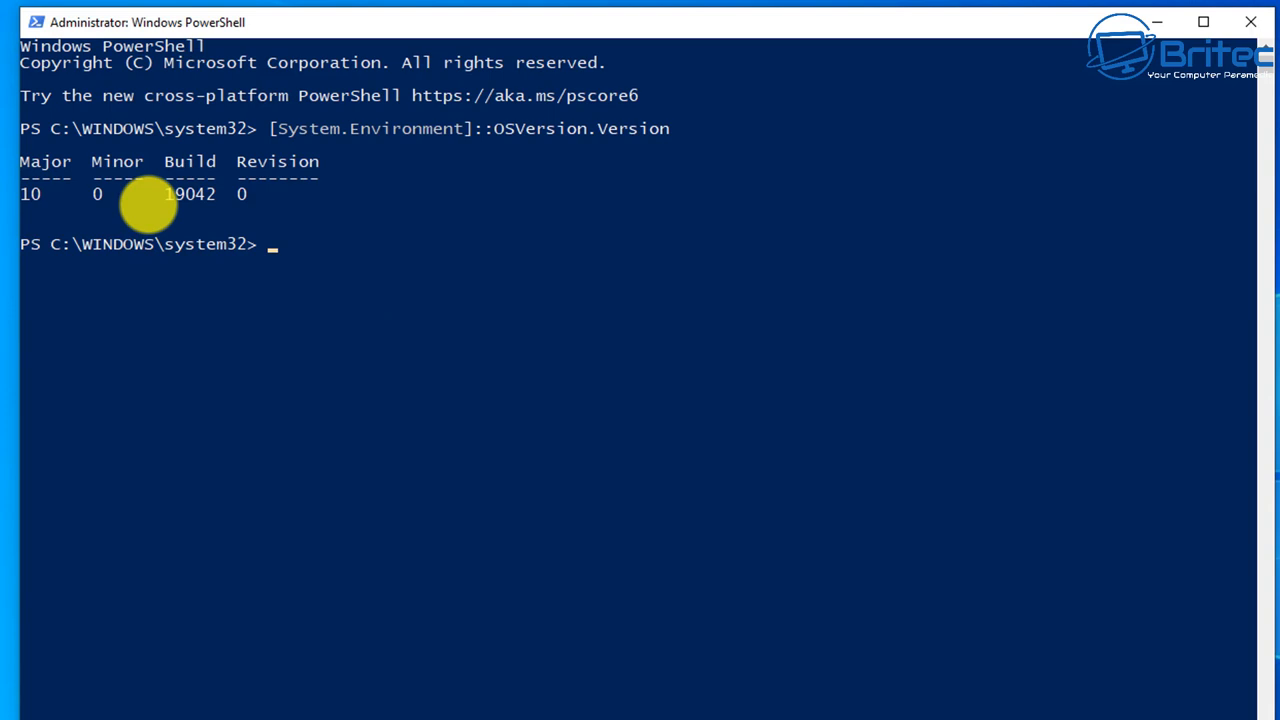
left_click(1204, 22)
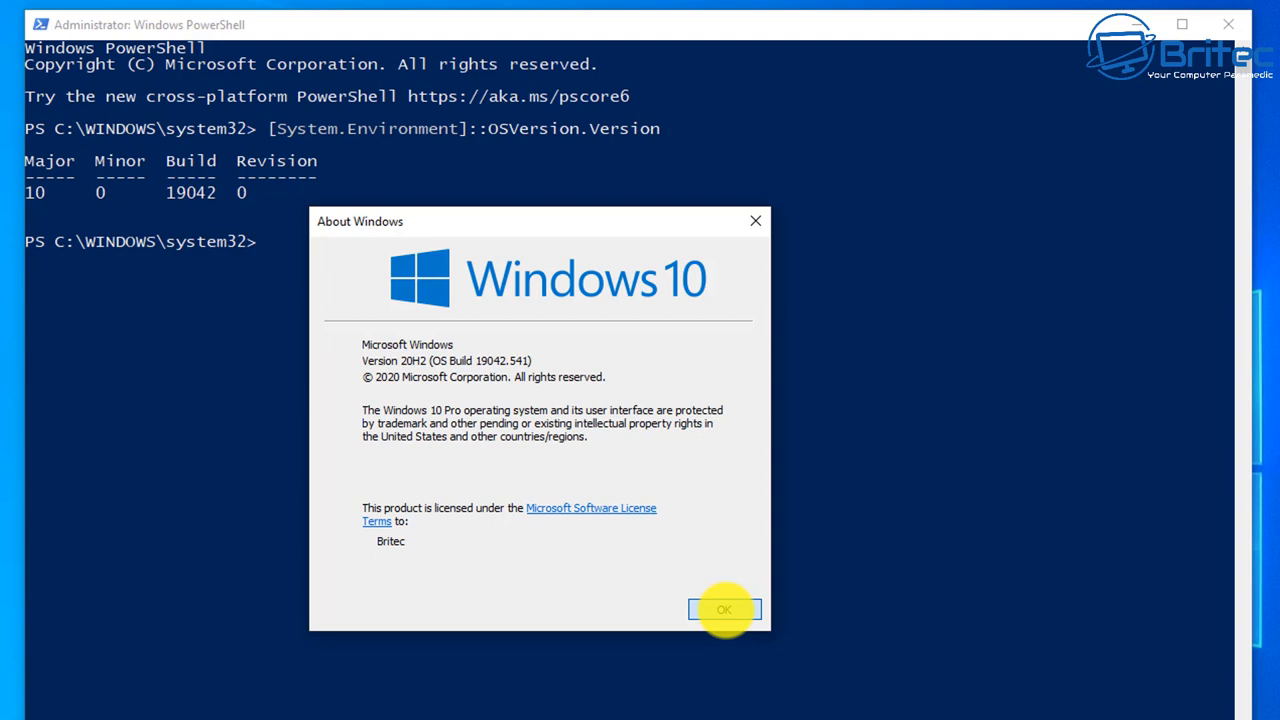
left_click(724, 608)
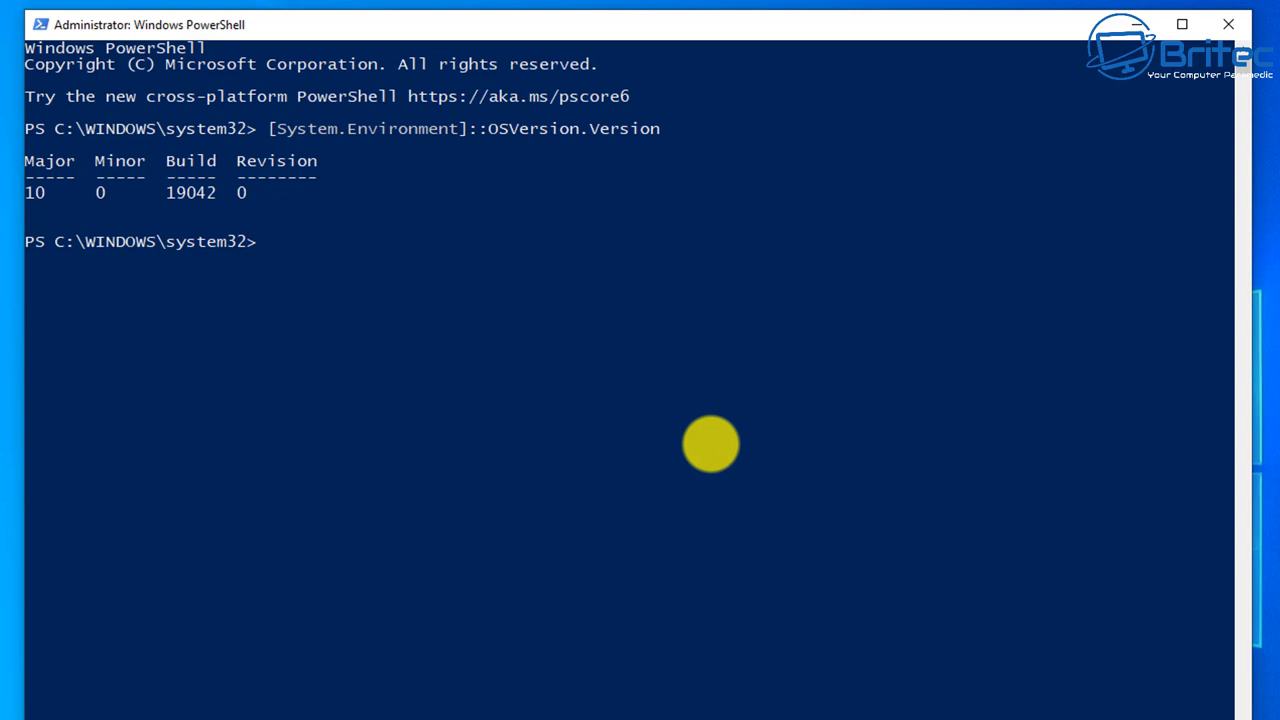
type("get-AppXPackage -Name Microsoft.Windows.ShellExperienceHost")
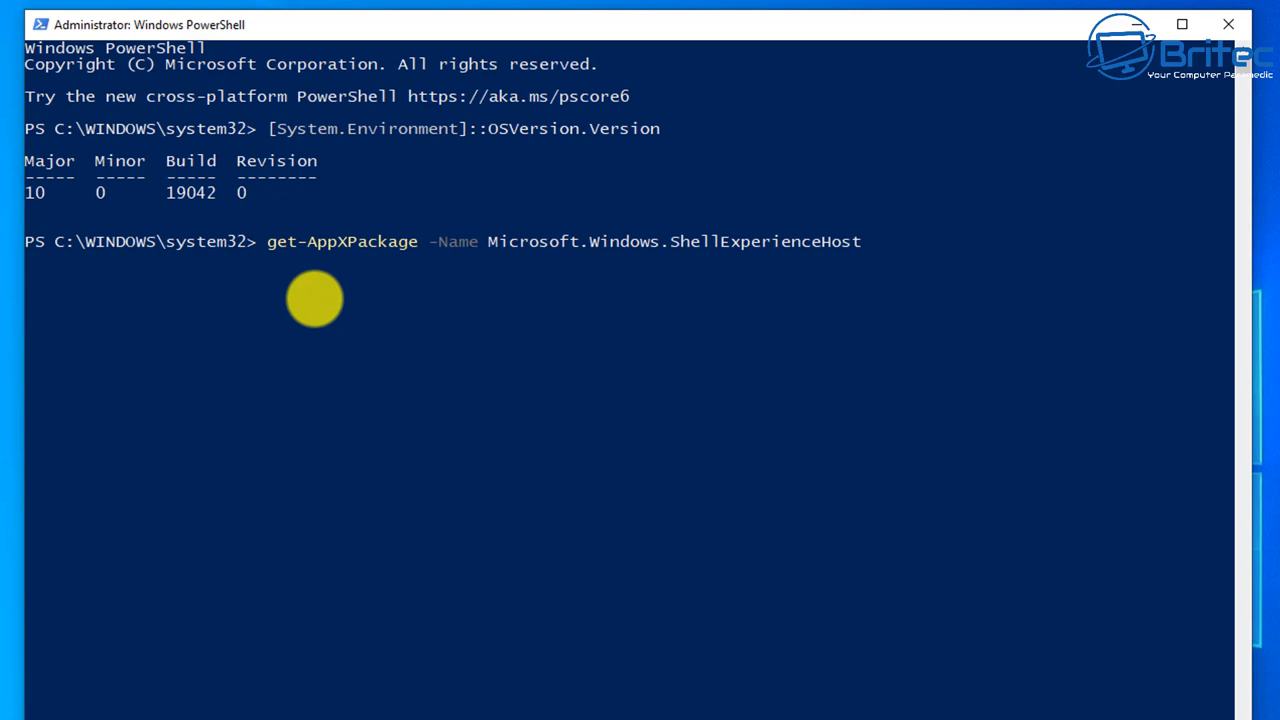
Step: Run get-AppXPackage for Microsoft.Windows.ShellExperienceHost, returning status Ok
key("Return")
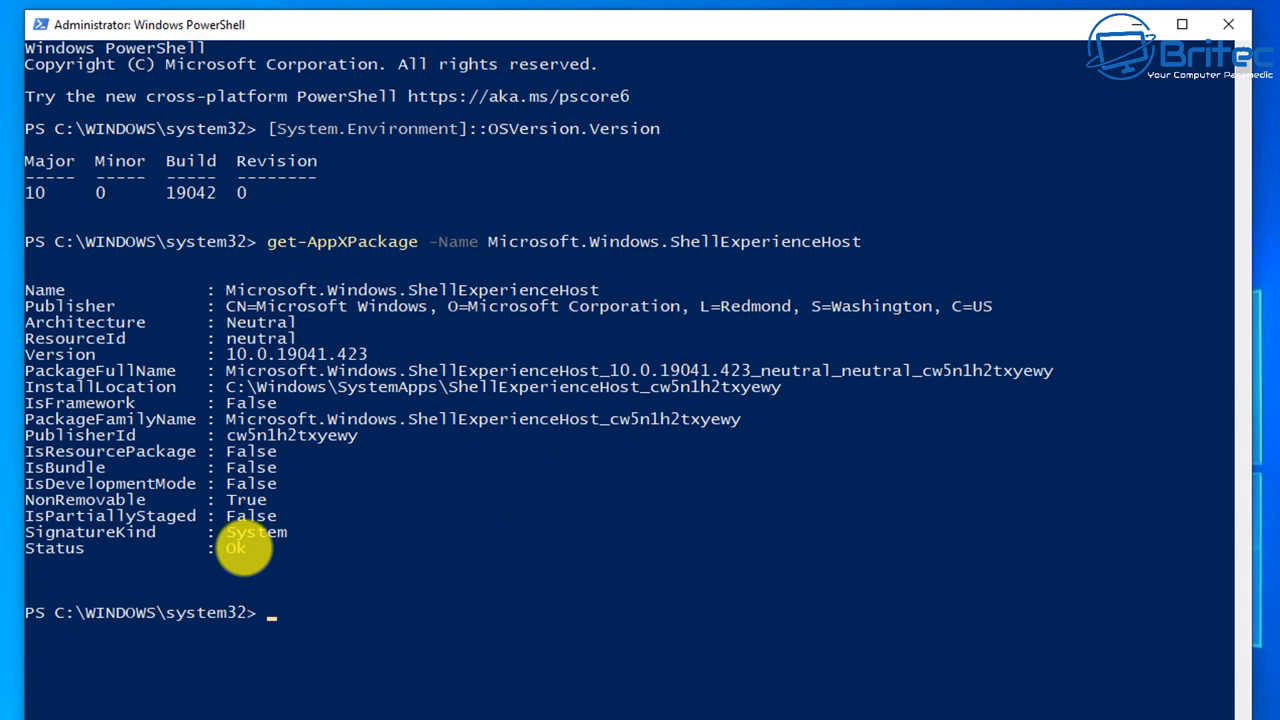
mouse_move(244, 520)
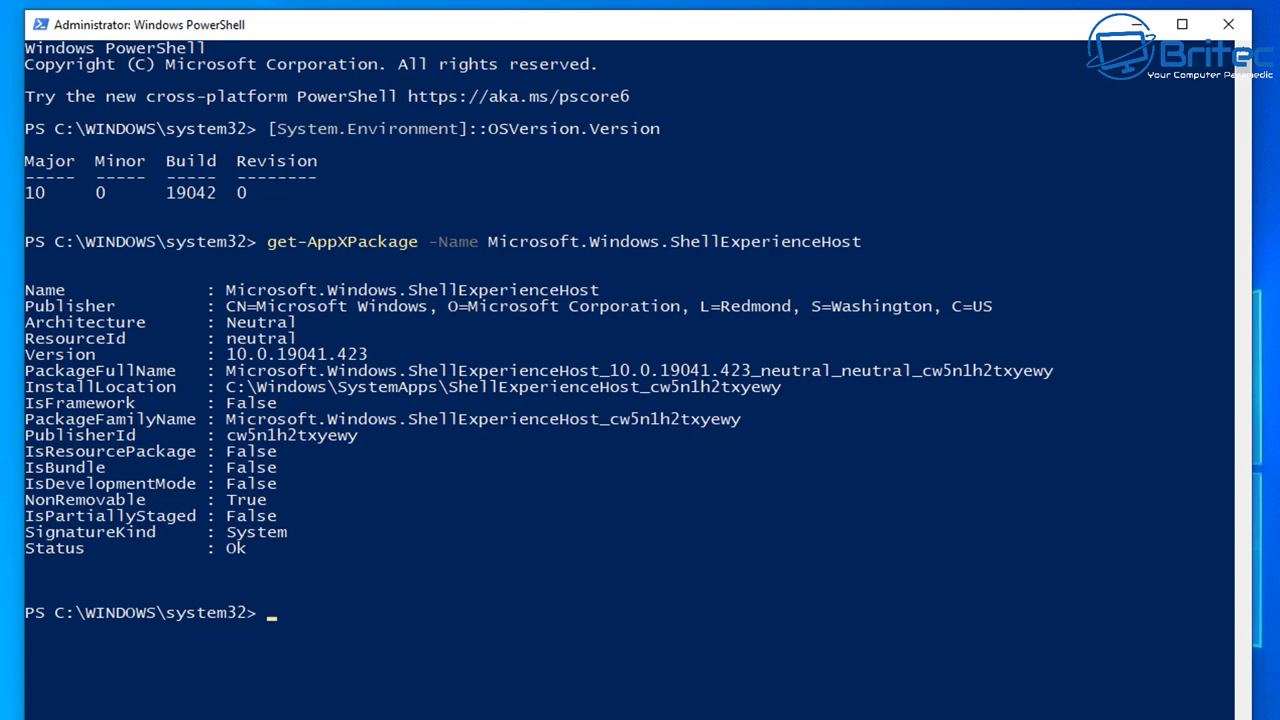
Step: Run get-AppXPackage -Name Microsoft.Windows.Cortana to look up the Cortana package
type("get-AppXPackage -Name Microsoft.Windows.Cortana")
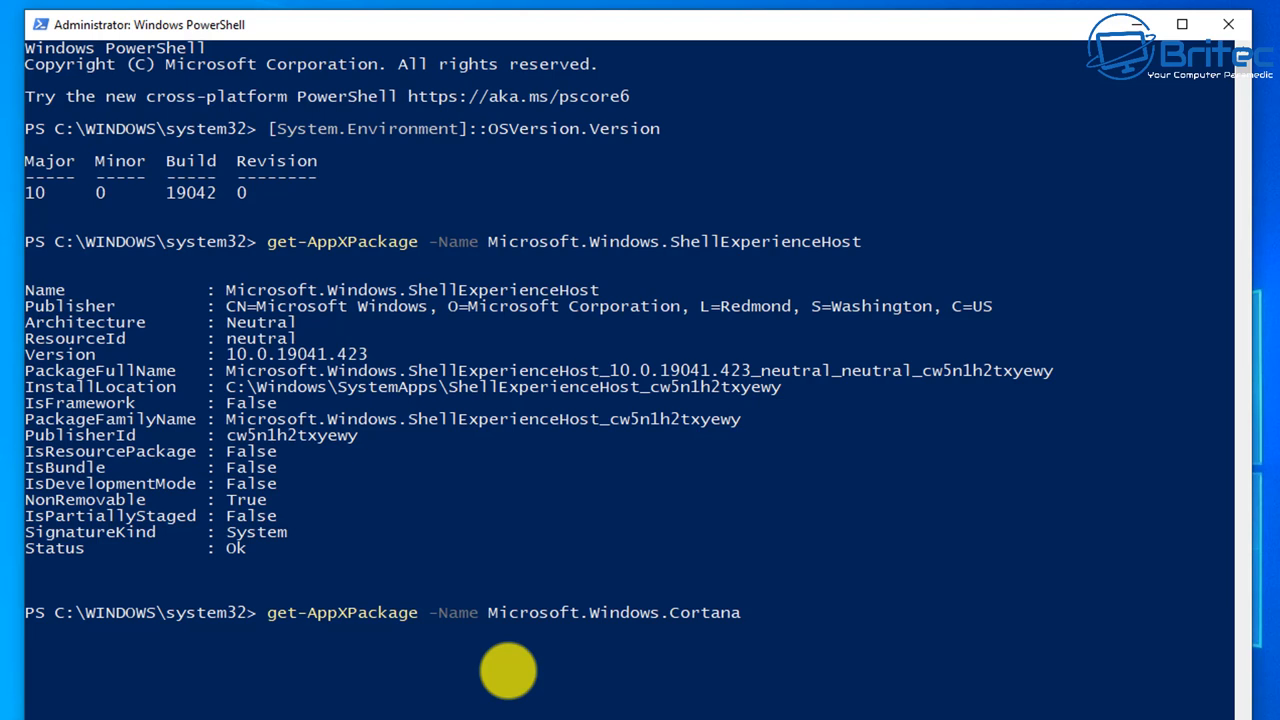
key("Return")
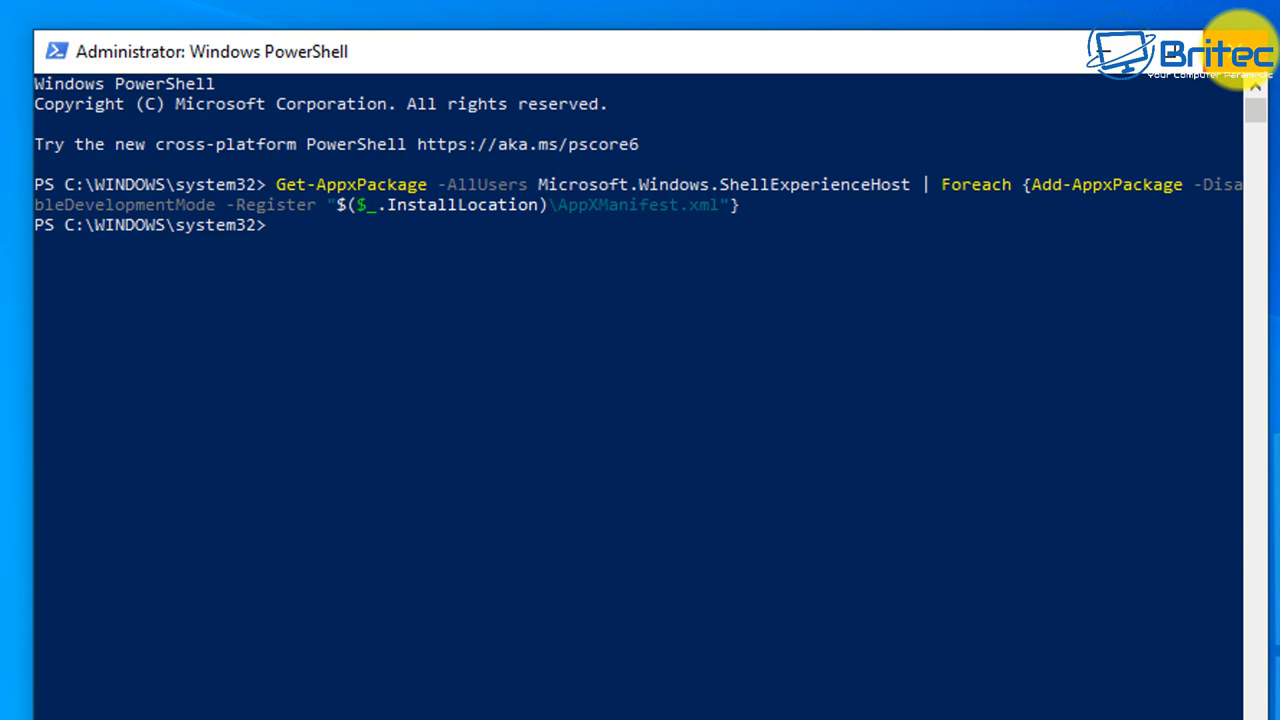
Step: Go to Update & Security in Windows Settings to check for updates
left_click(408, 708)
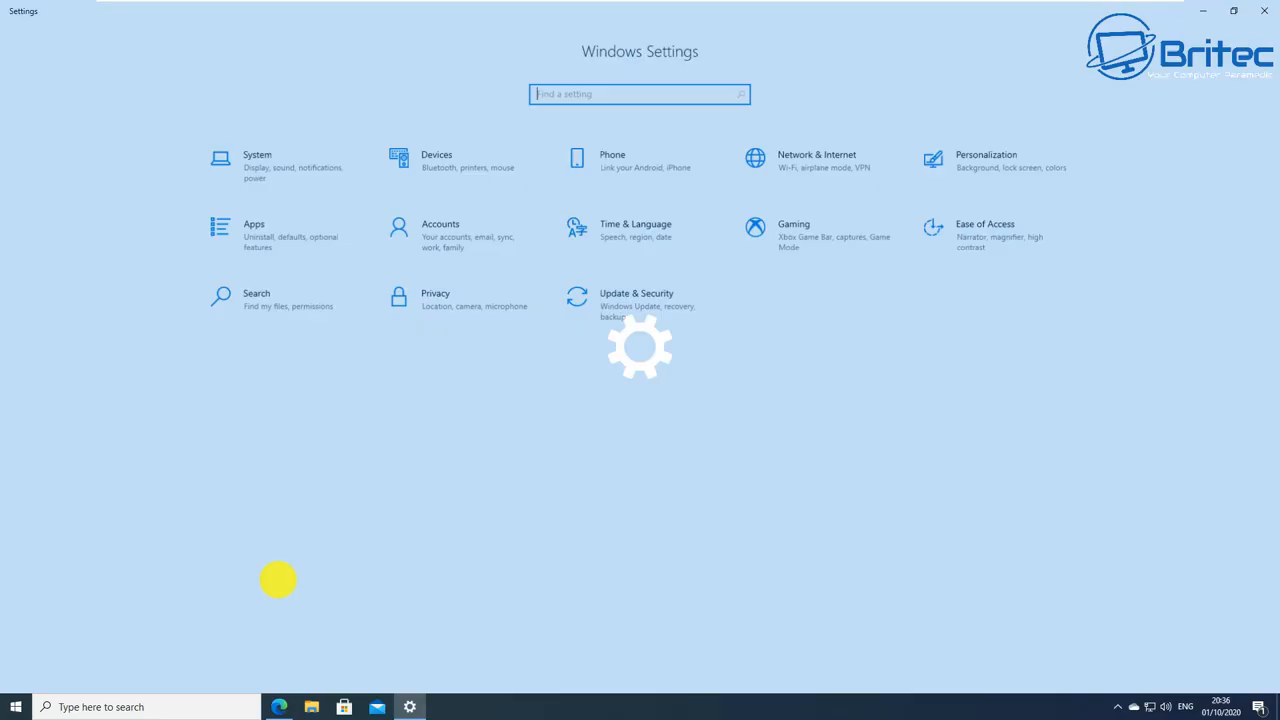
mouse_move(344, 556)
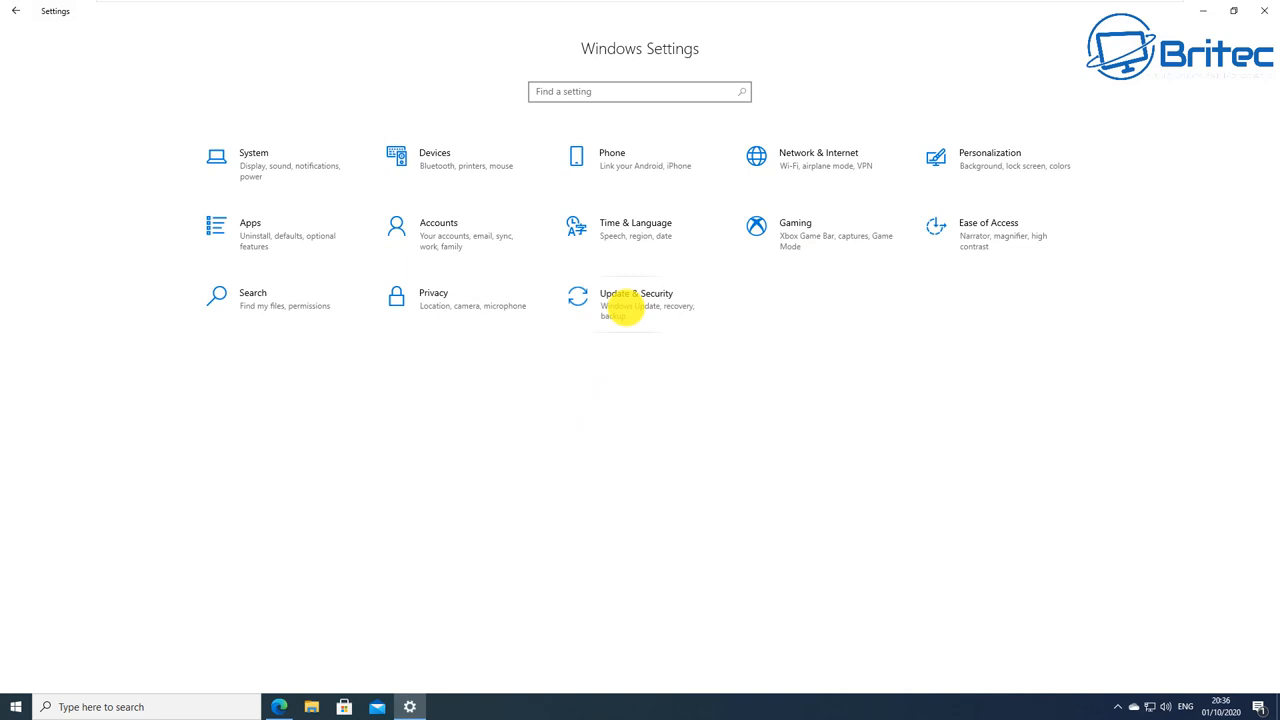
left_click(636, 300)
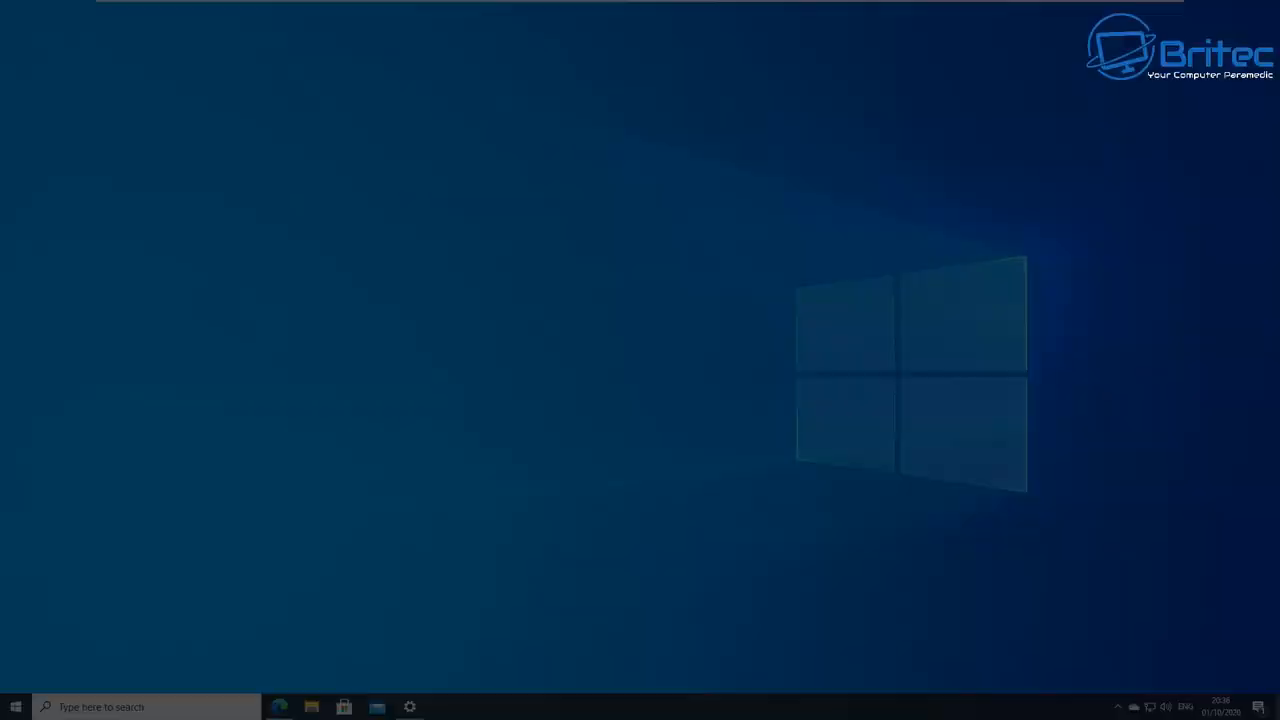
Step: Reach Accounts > Family & other users in Windows Settings
left_click(408, 708)
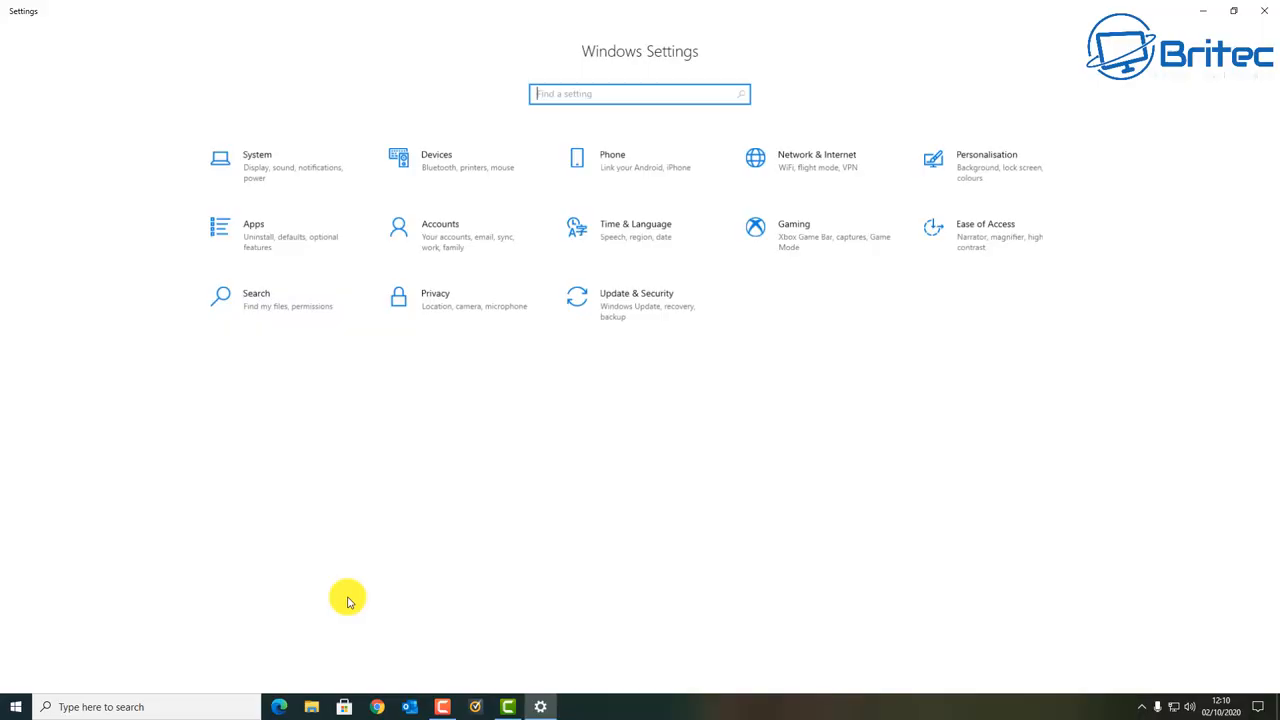
mouse_move(660, 242)
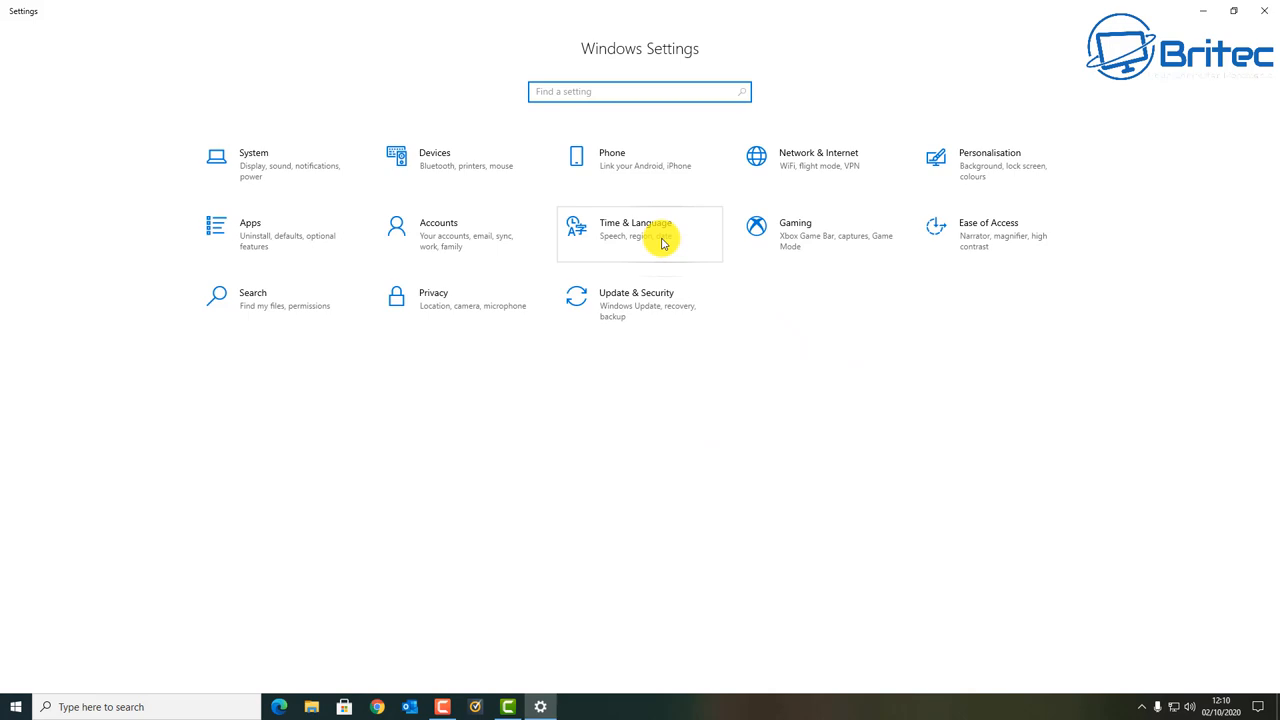
left_click(438, 234)
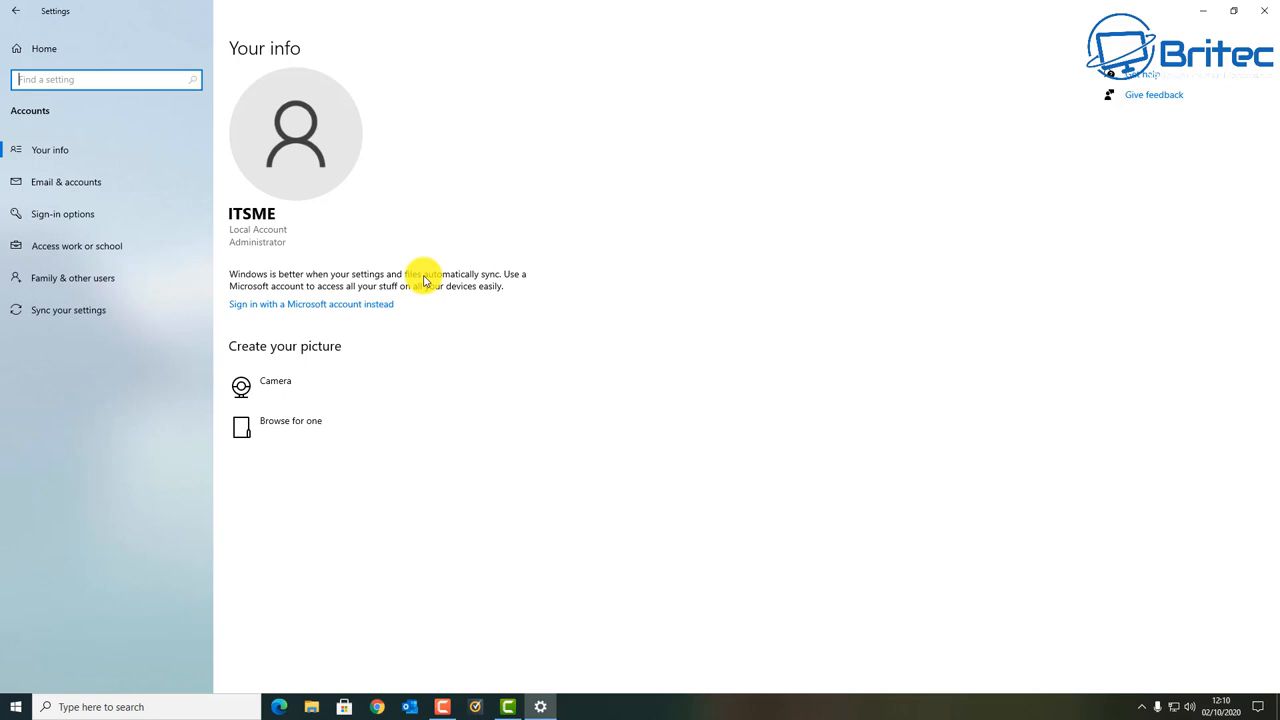
left_click(72, 278)
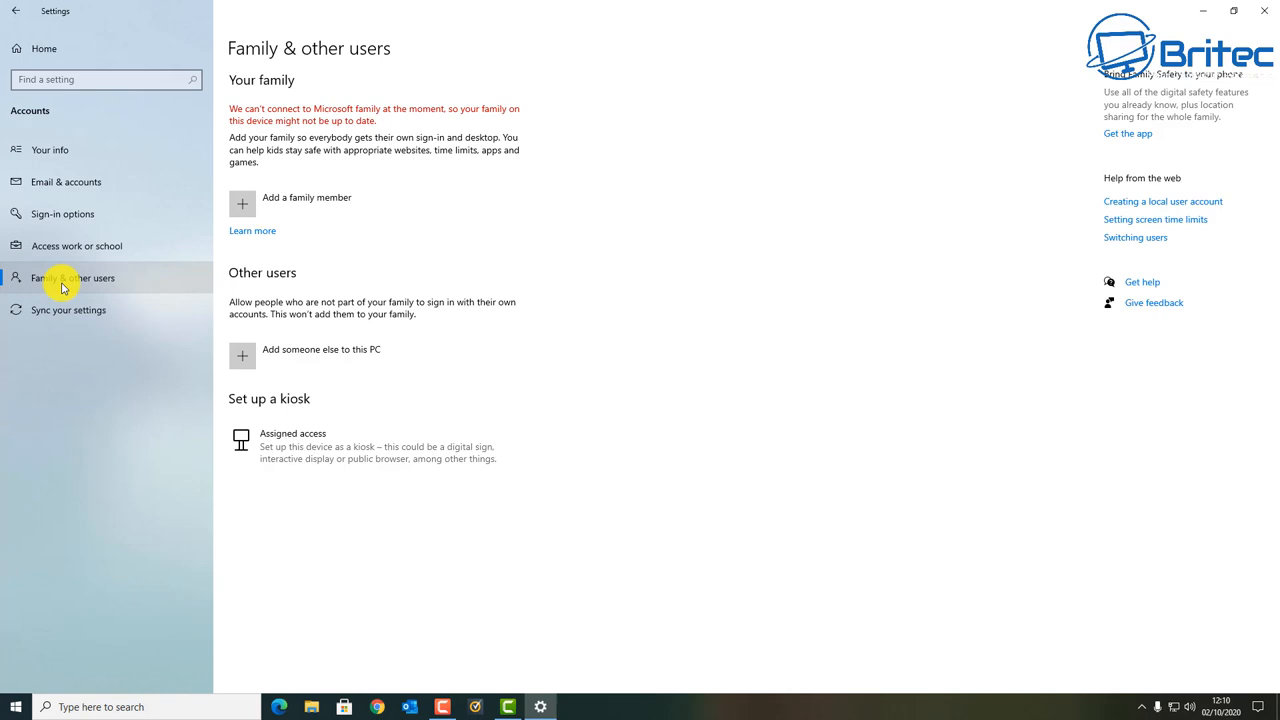
Step: Add a local user named Test without a Microsoft account
left_click(242, 356)
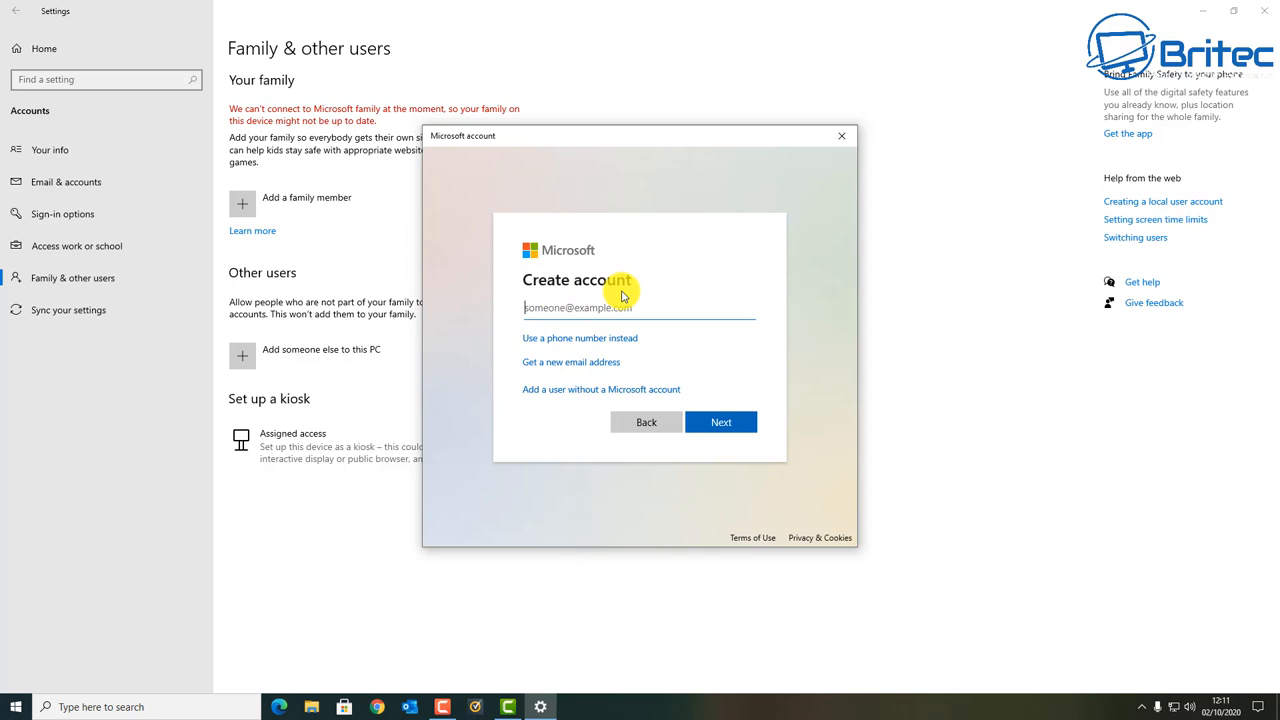
left_click(600, 388)
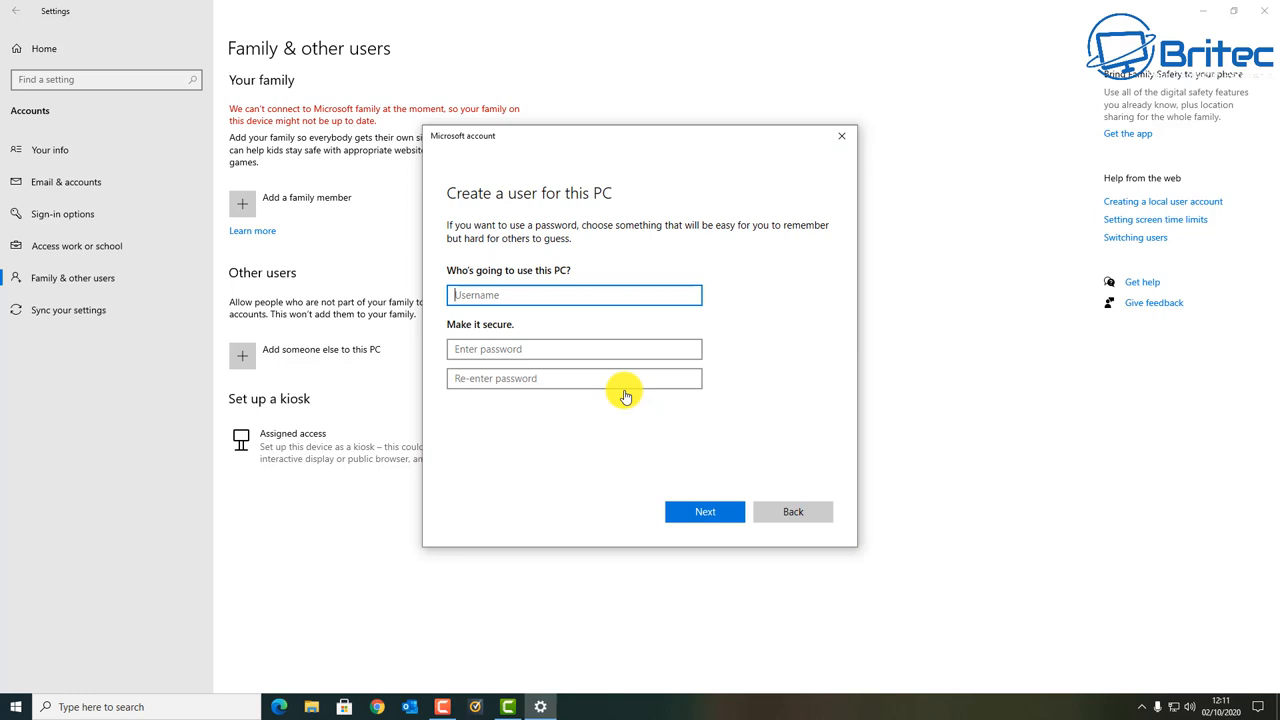
type("Tes")
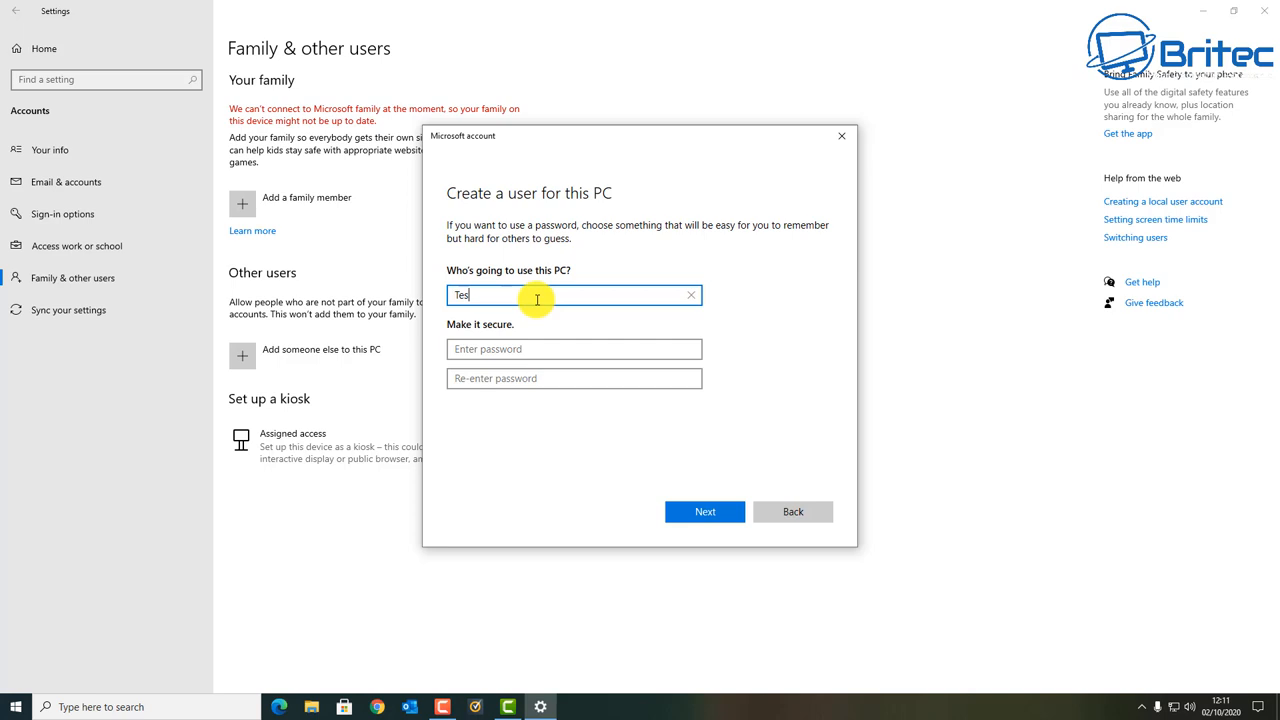
left_click(704, 512)
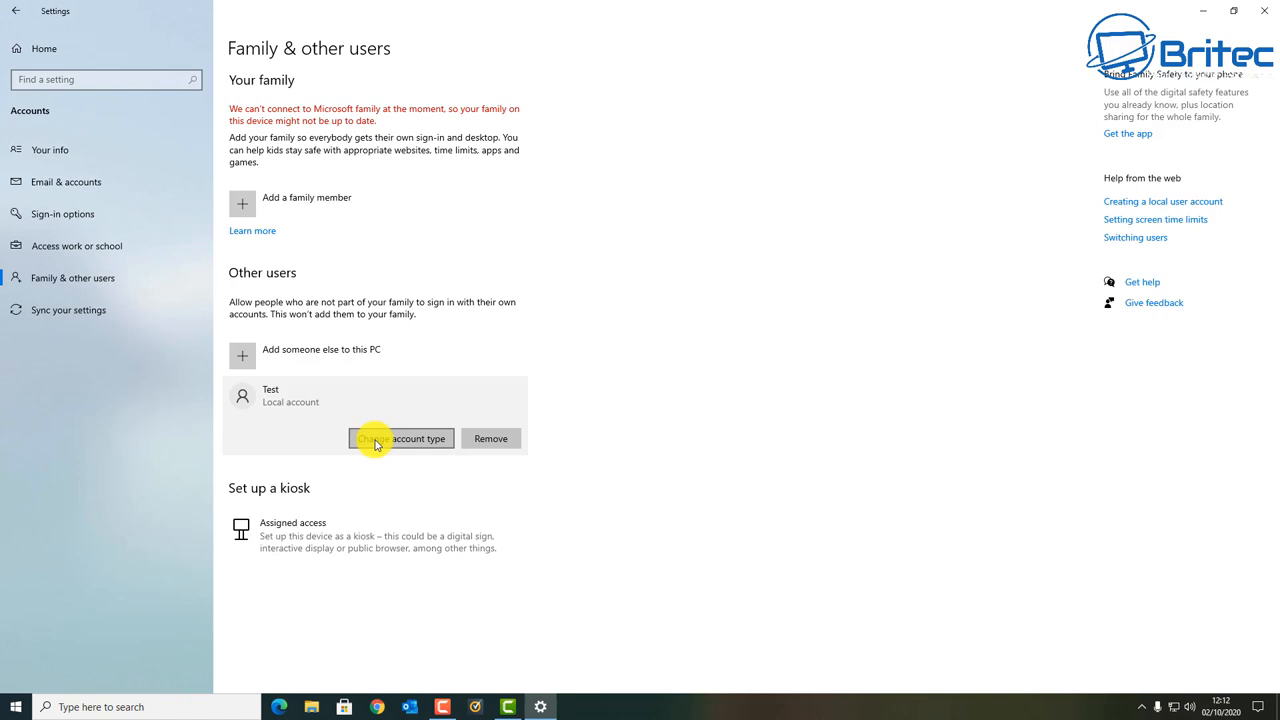
Step: Choose Administrator as the account type for the local Test user
left_click(400, 438)
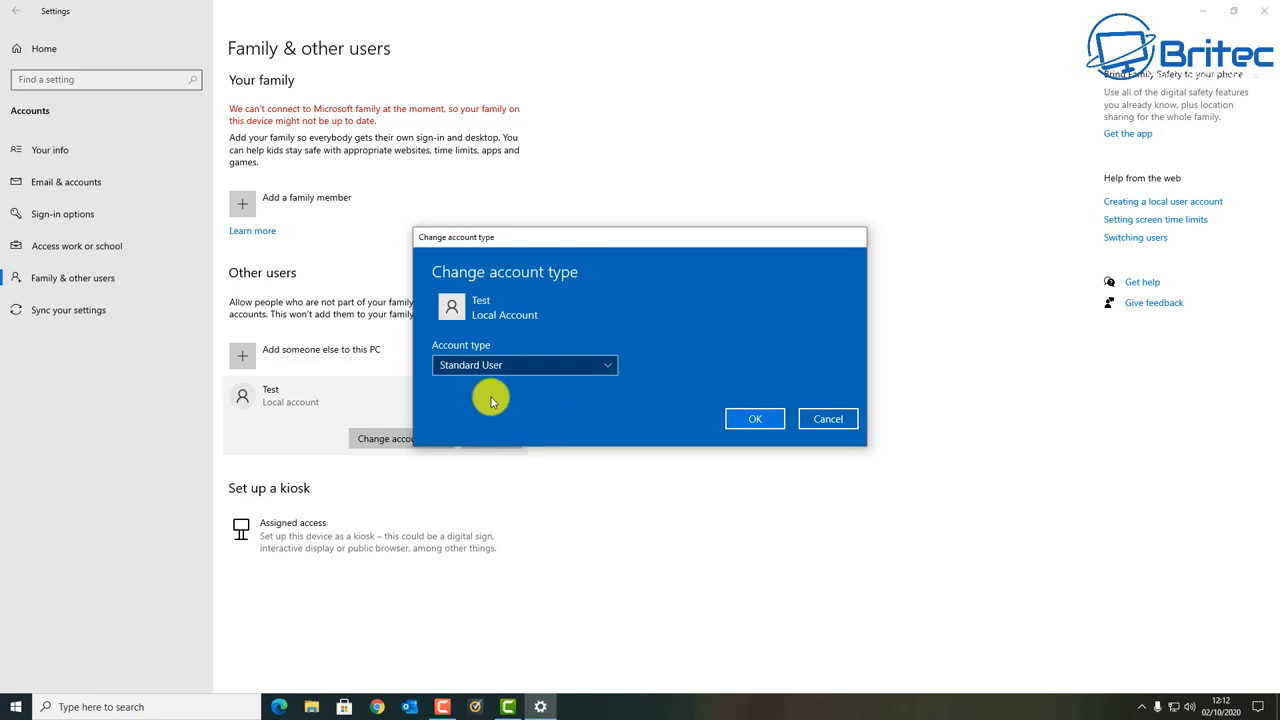
left_click(524, 364)
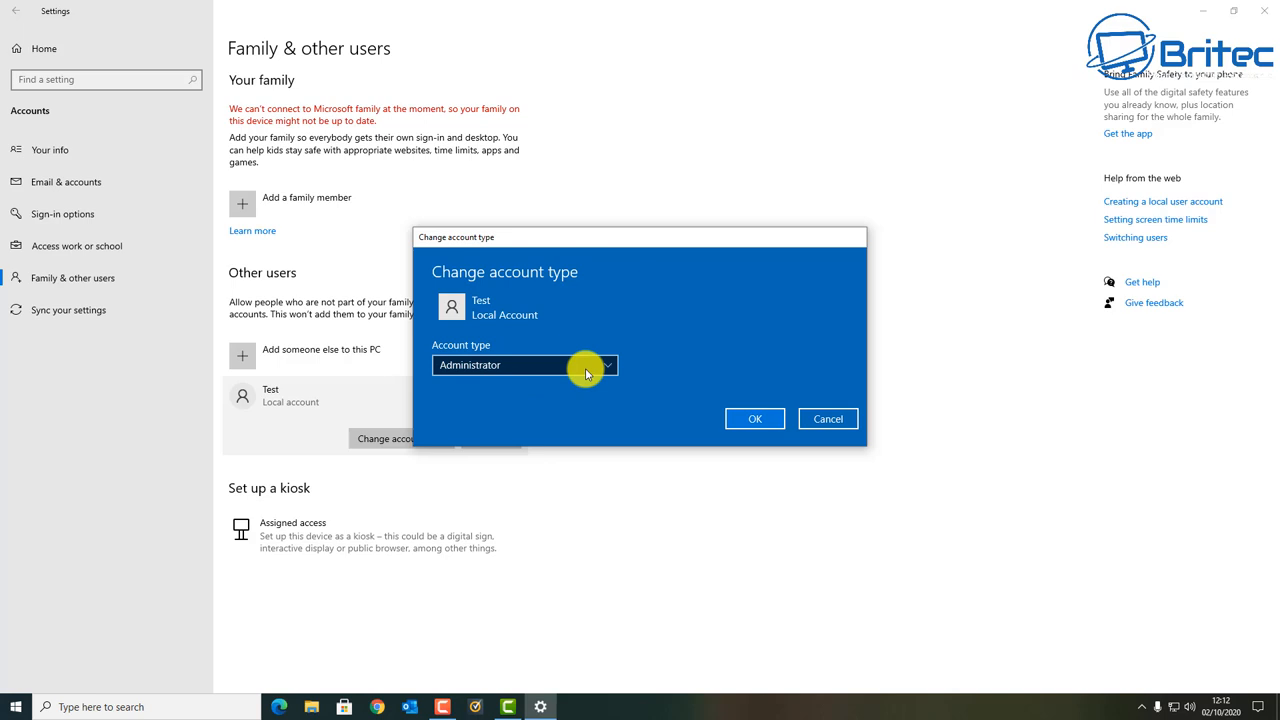